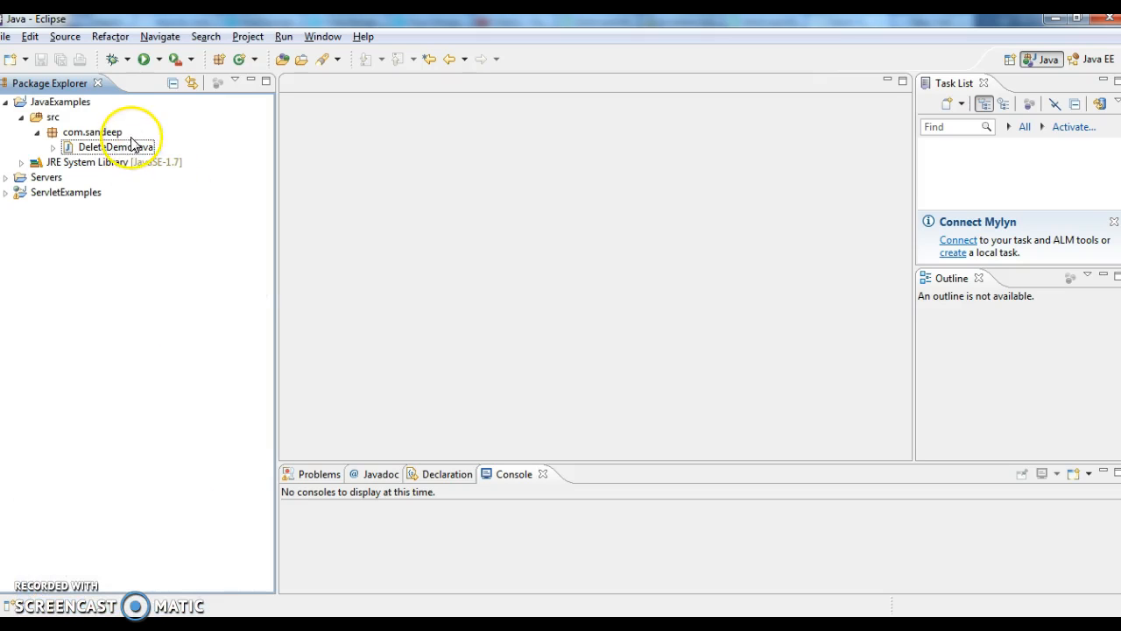
Create a new class named FileDemo in the com.sandeep package via New > Class
right_click(88, 132)
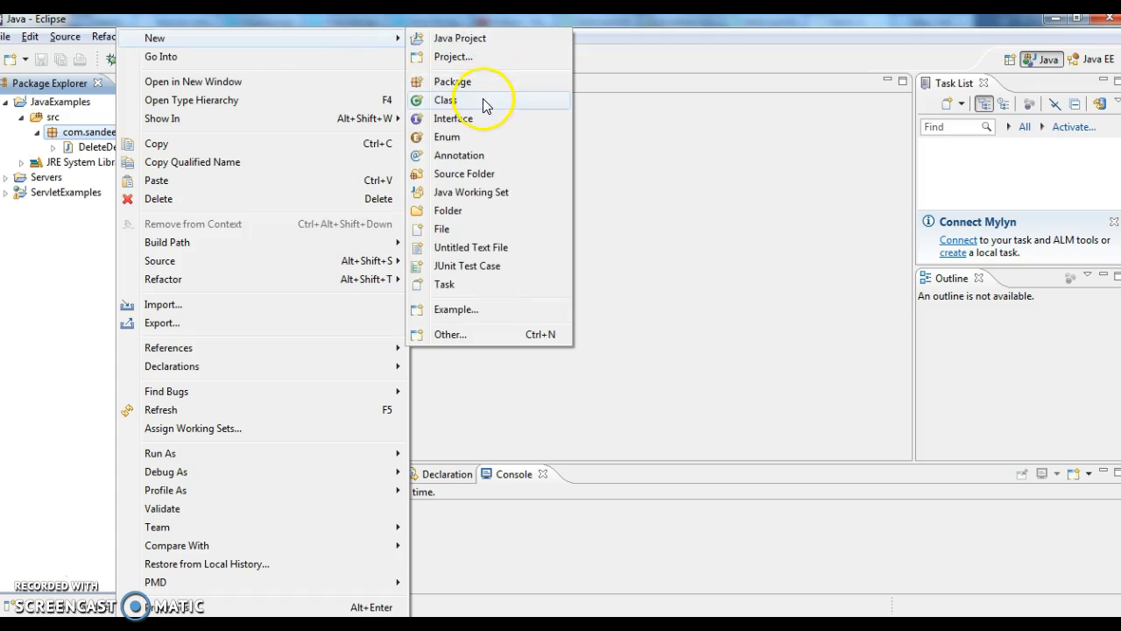
click(447, 99)
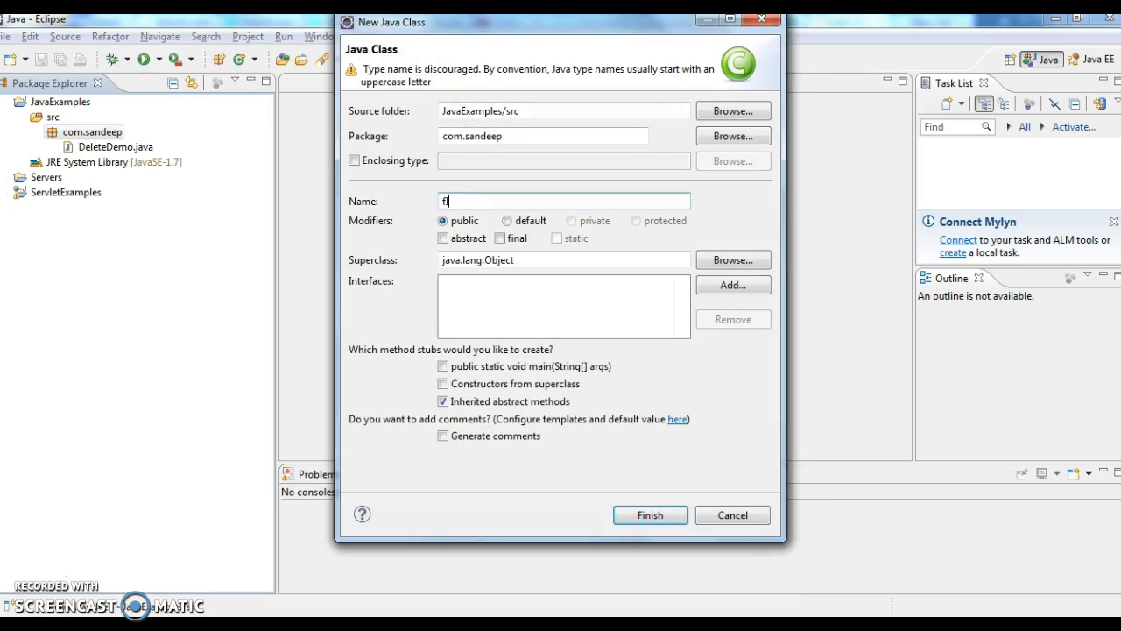
key(Backspace)
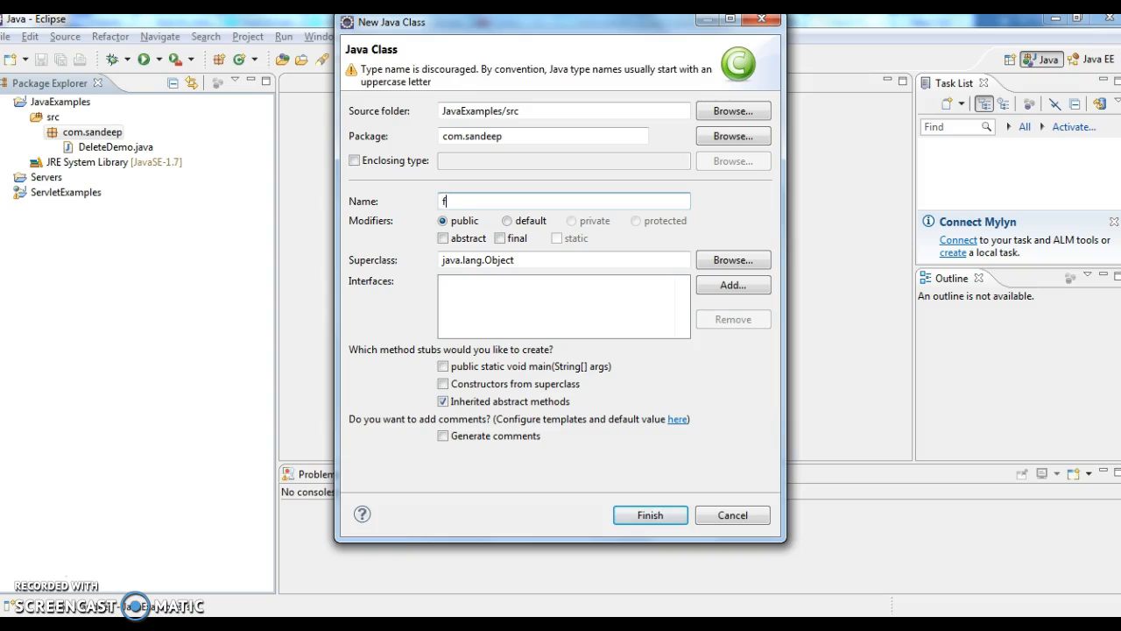
text(ileDem)
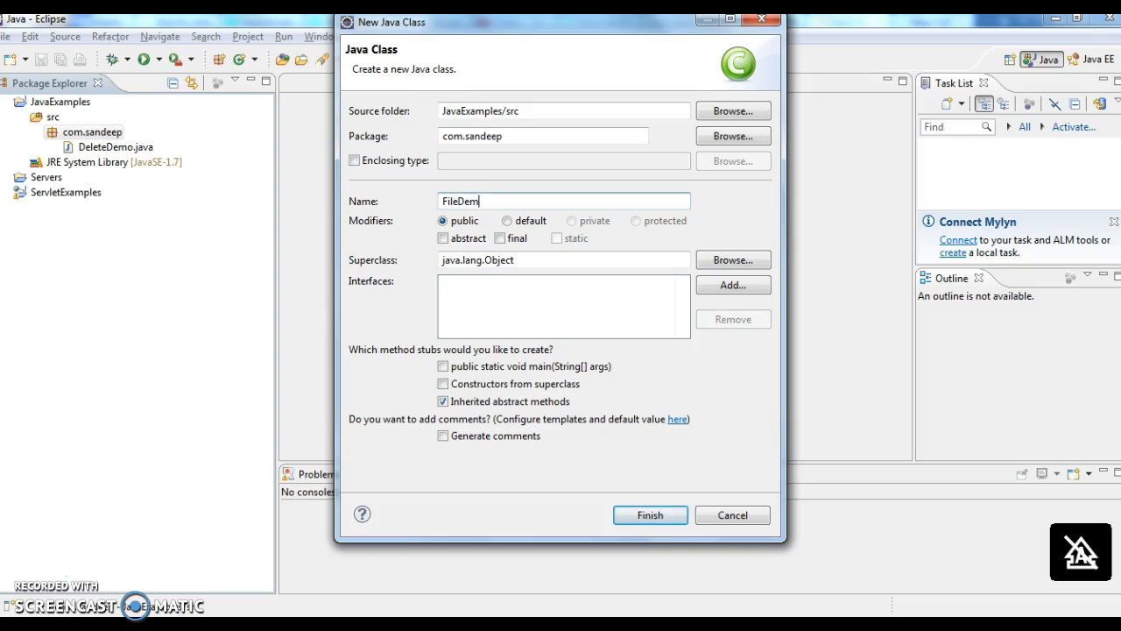
click(650, 514)
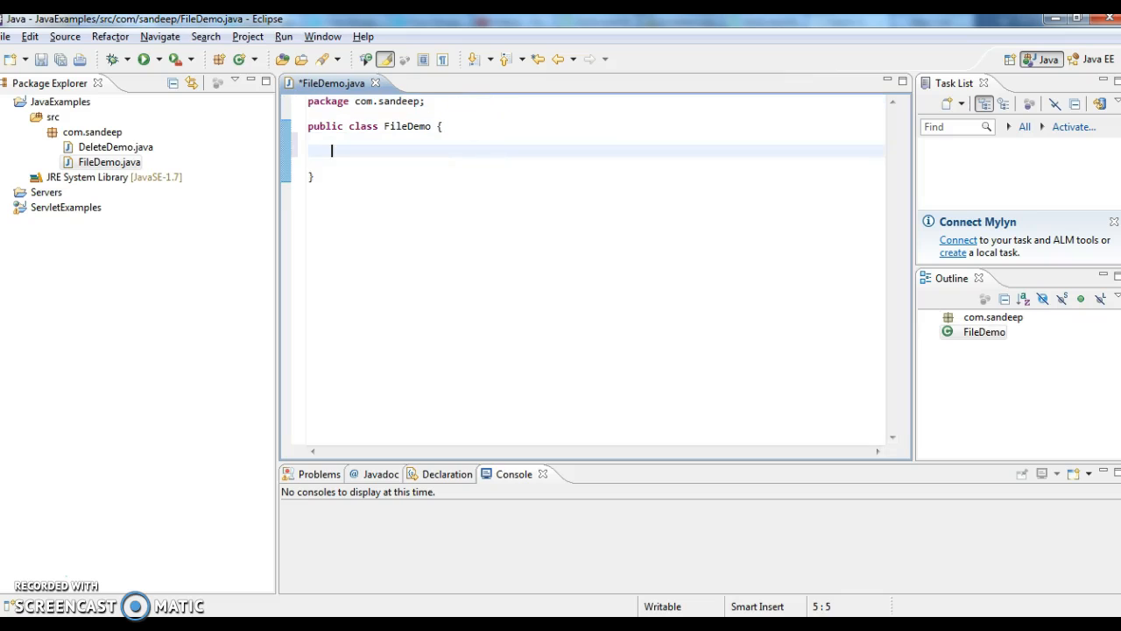
Insert the main method and write the unfinished statement File file=new File();
text(main(String[] args) {)
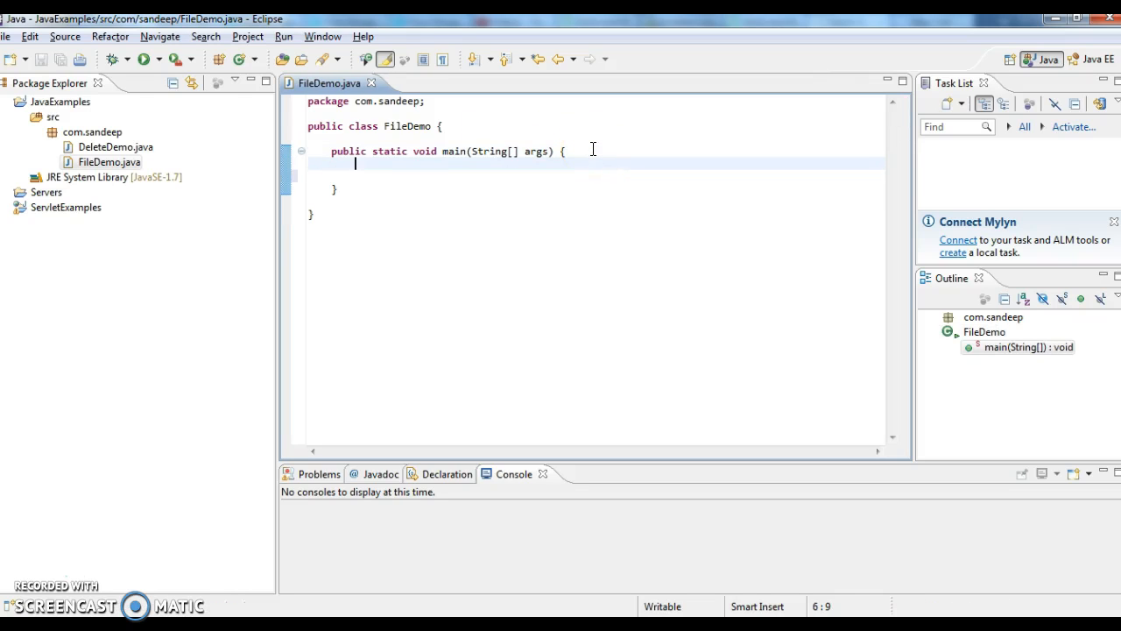
key(enter)
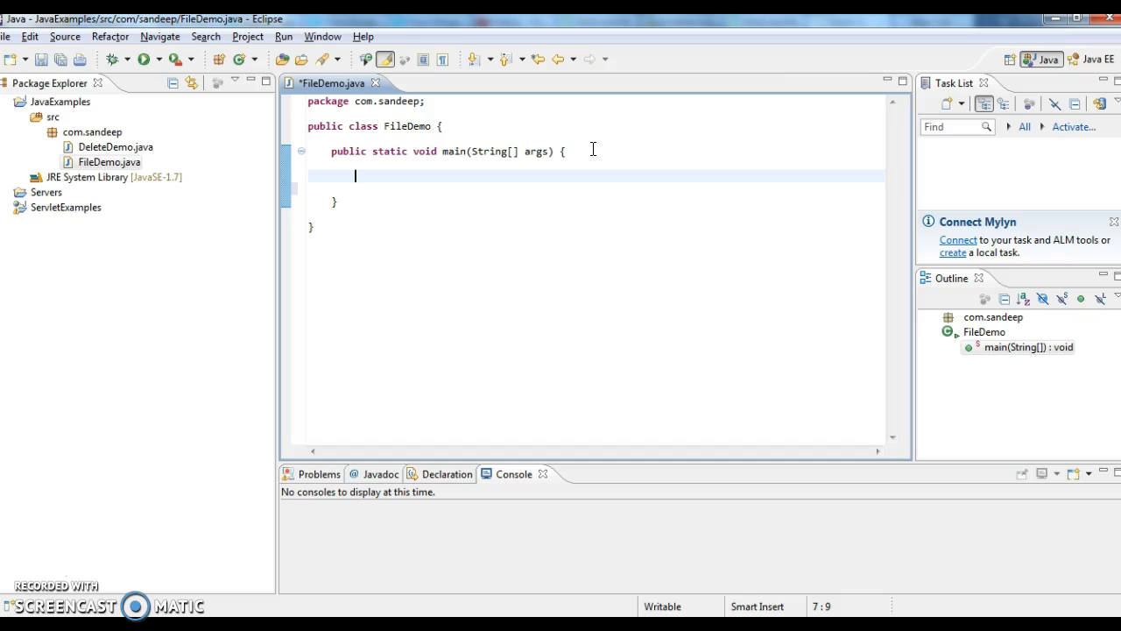
text(File)
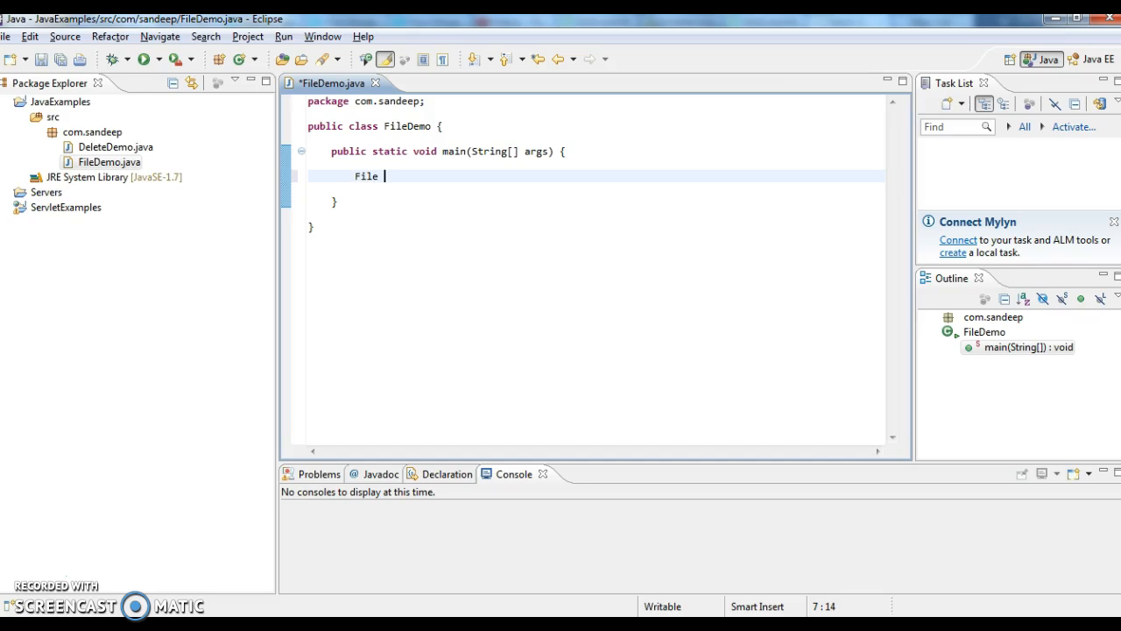
text(file=new)
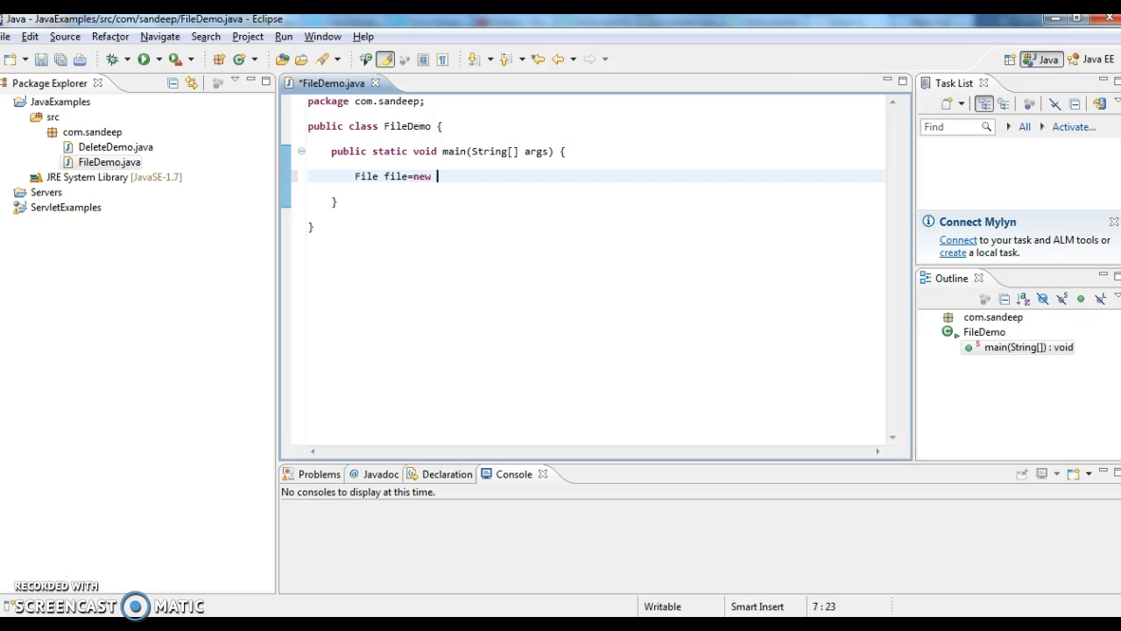
text(File();)
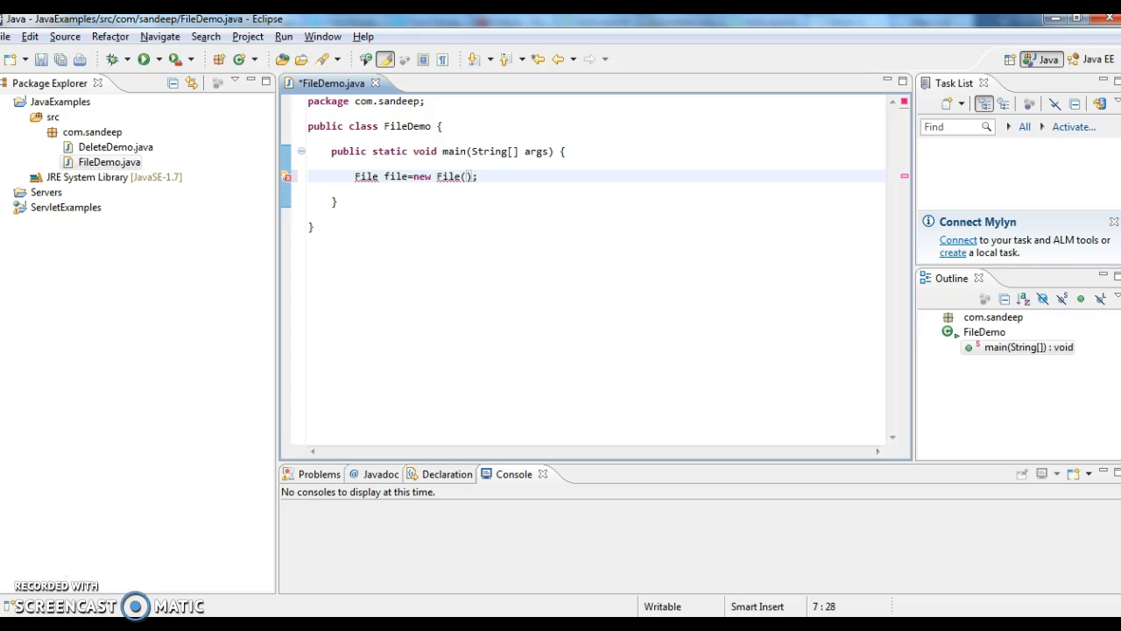
Give the File constructor the path "F:\\abc.txt" and save FileDemo
text(")
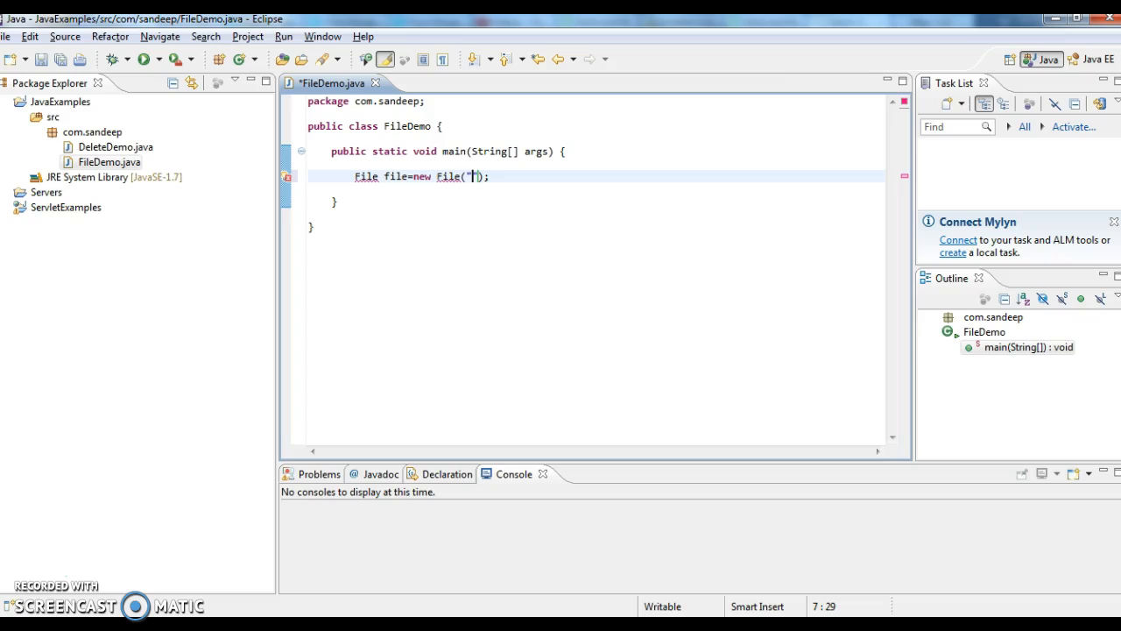
text(F)
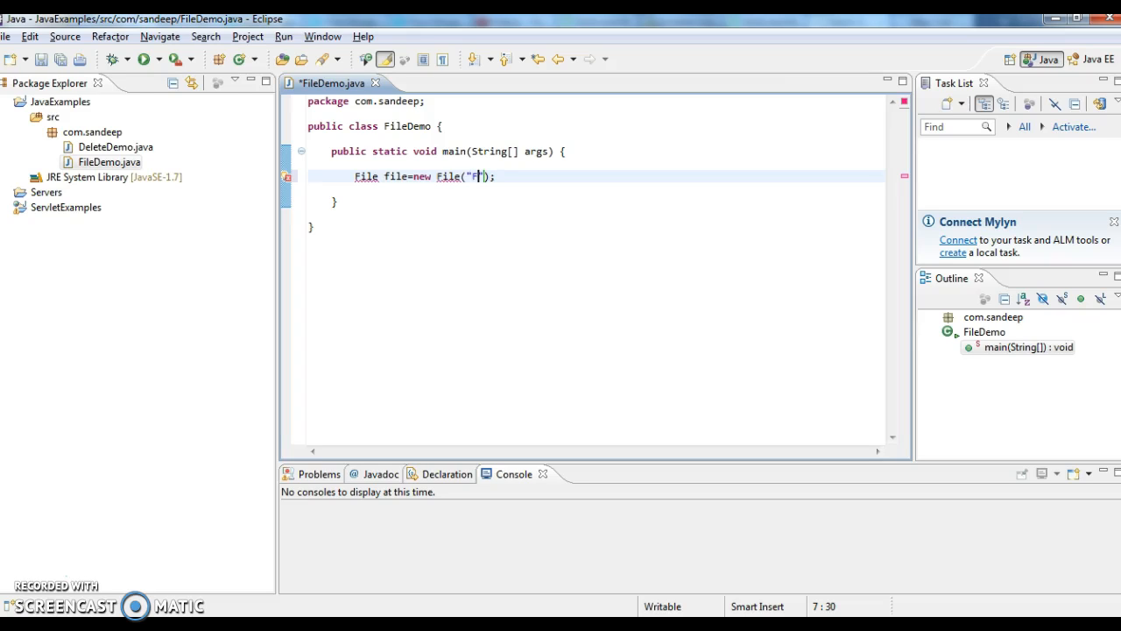
text(:)
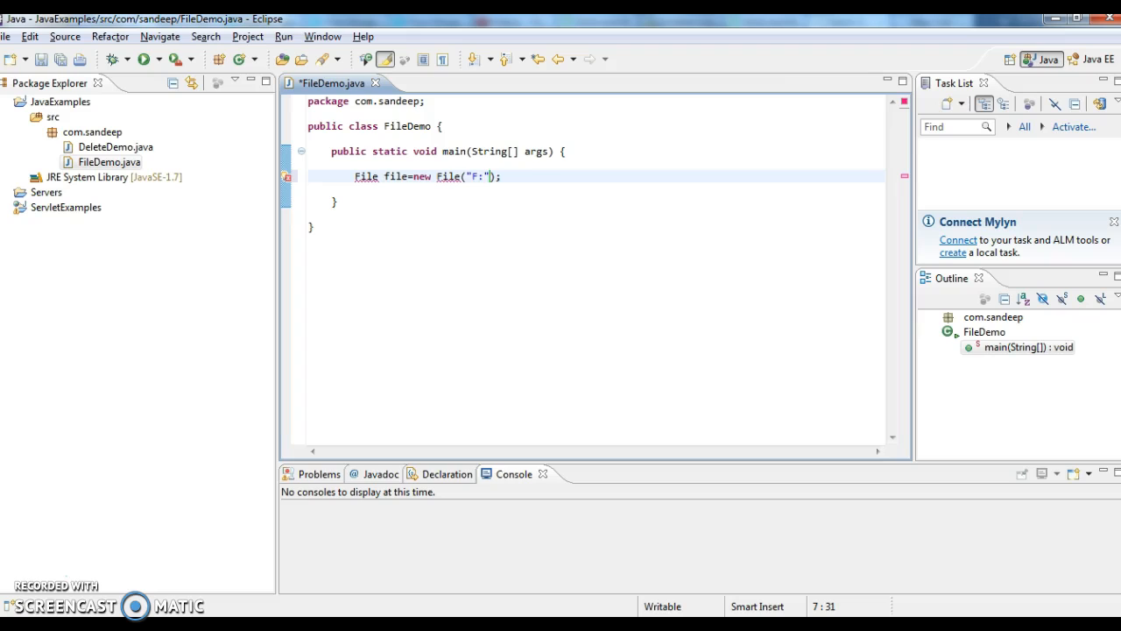
text(\\)
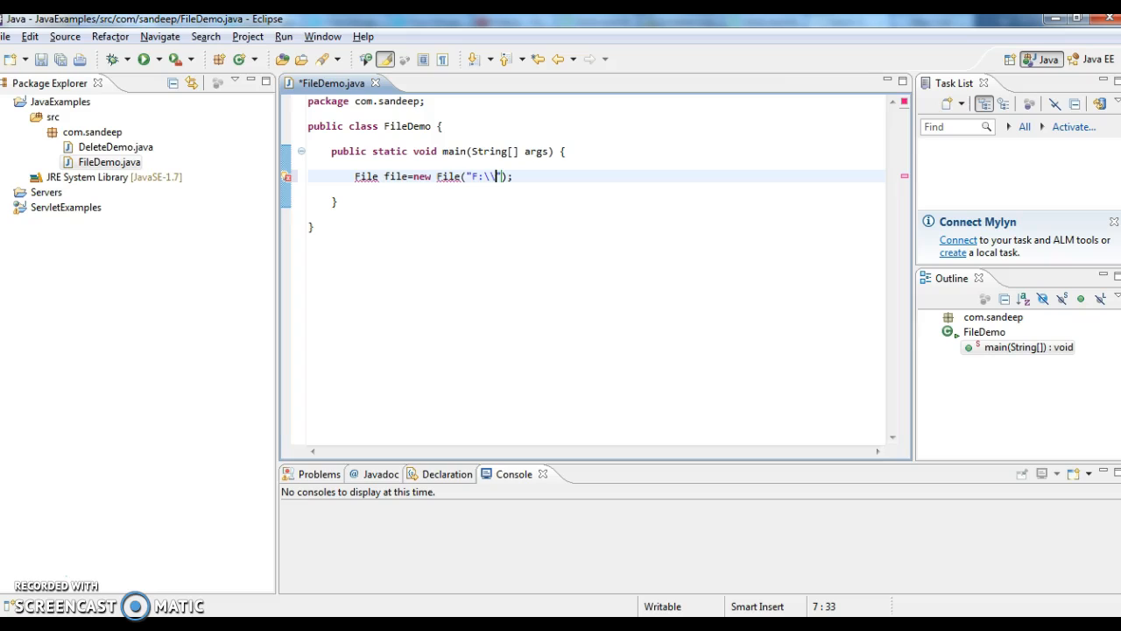
text(abc)
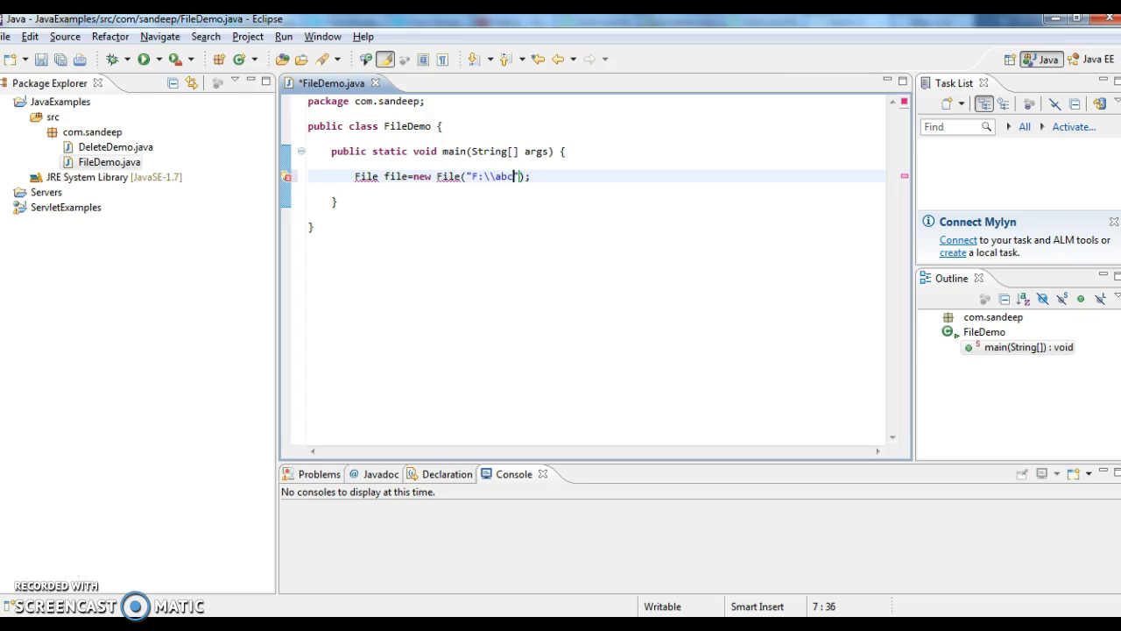
text(.txt)
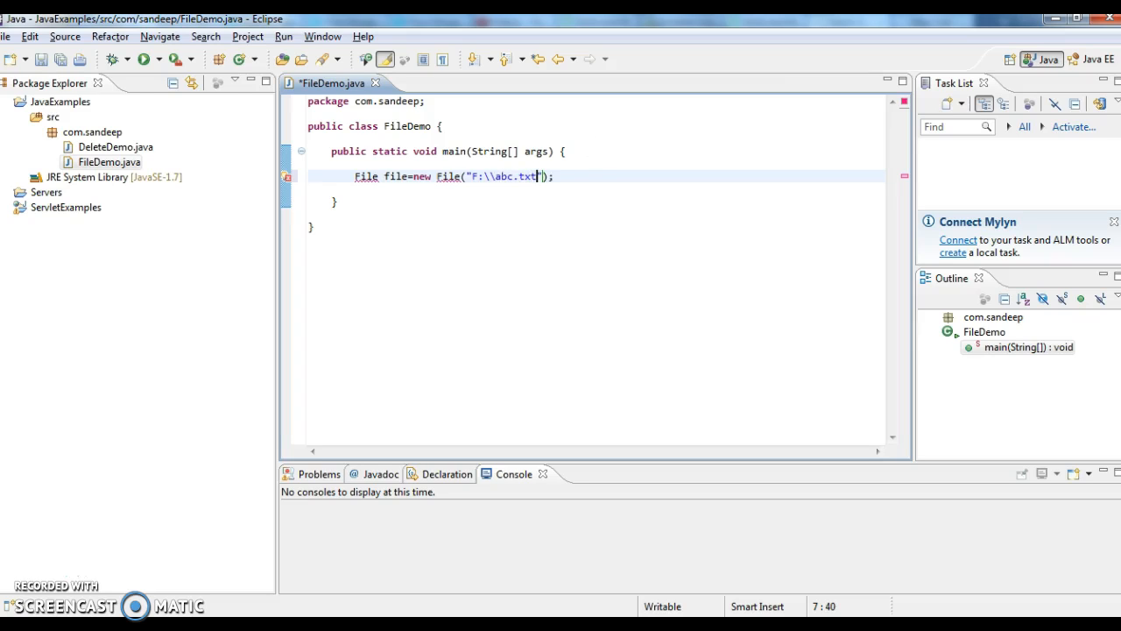
key(ctrl+s)
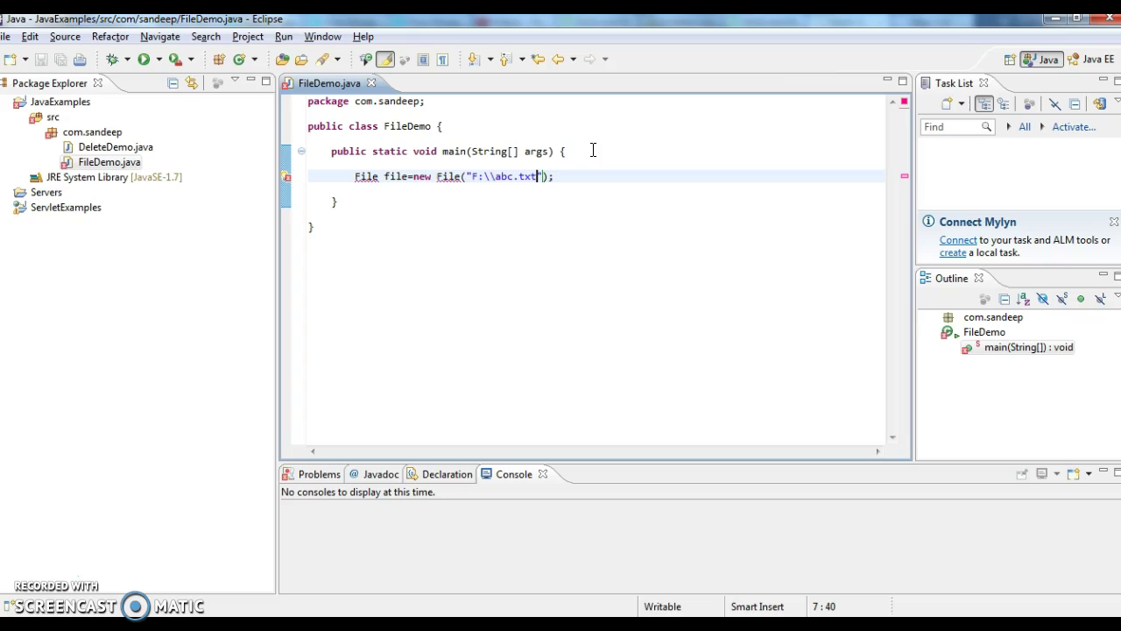
mouse_move(287, 176)
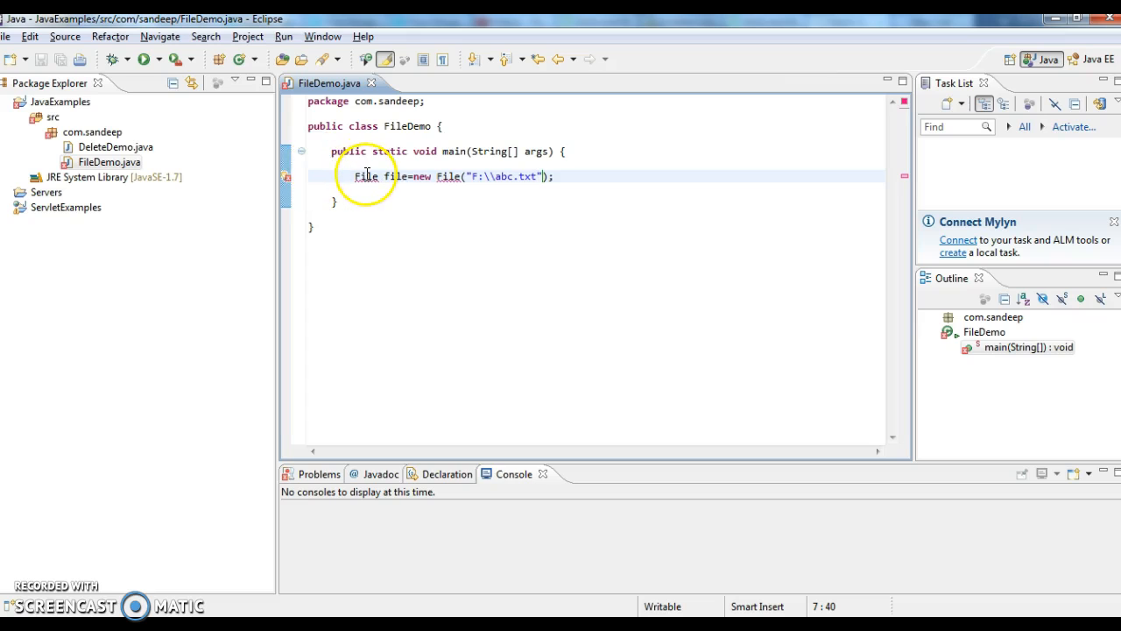
Resolve the File error with the quick fix importing java.io.File
right_click(287, 180)
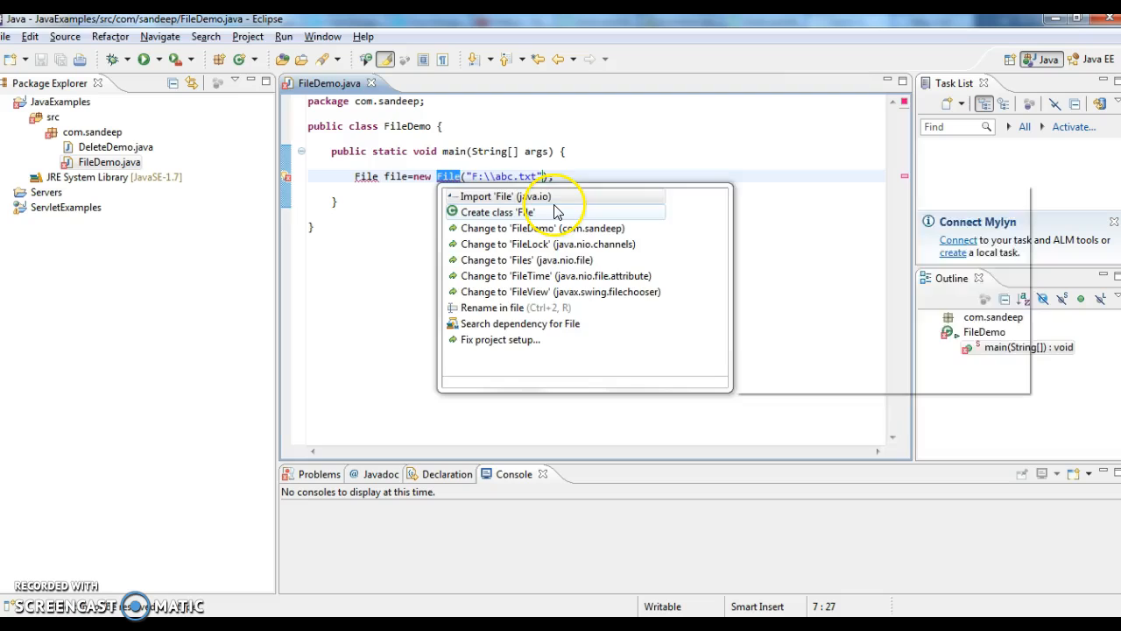
click(503, 197)
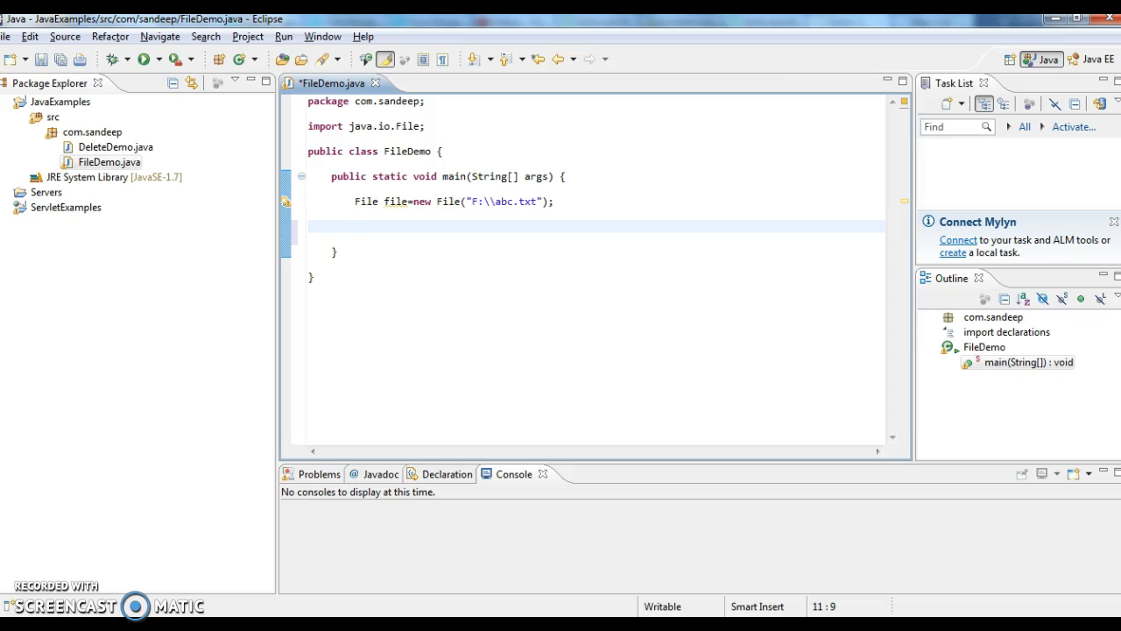
Write an if on file.createNewFile() that prints "File got created"
text(if())
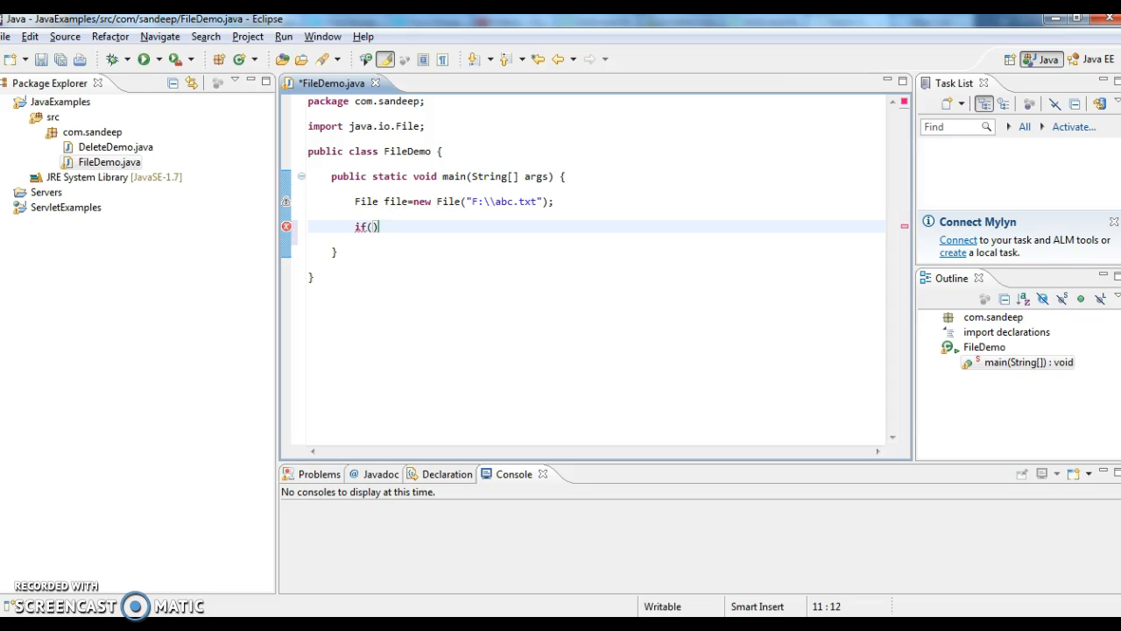
text(file)
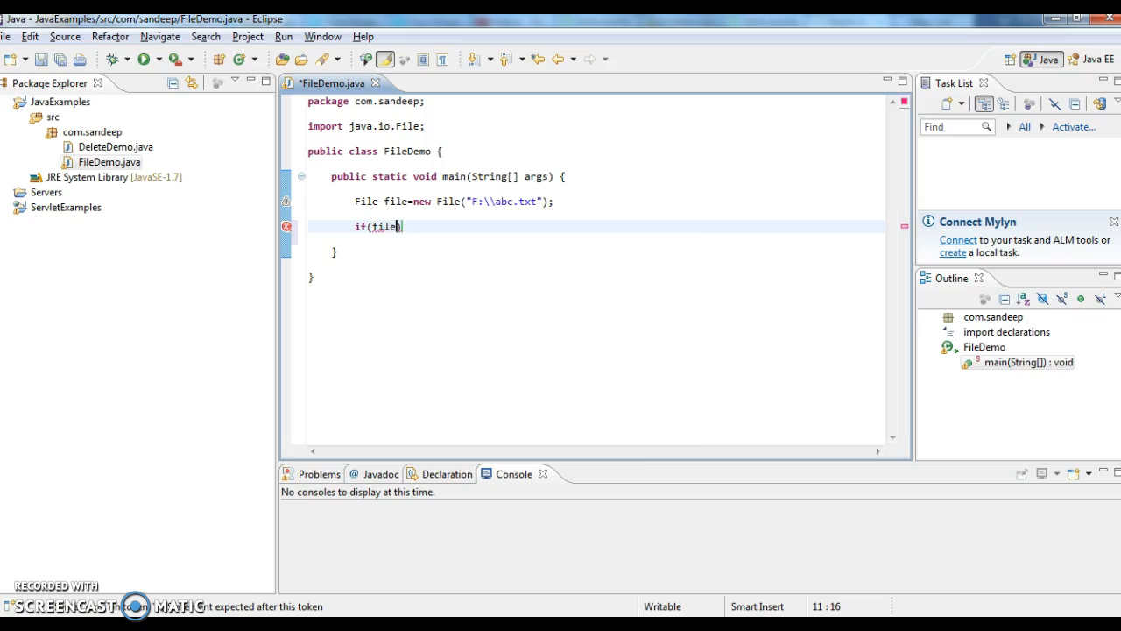
text(.createNewFile()
text(s)
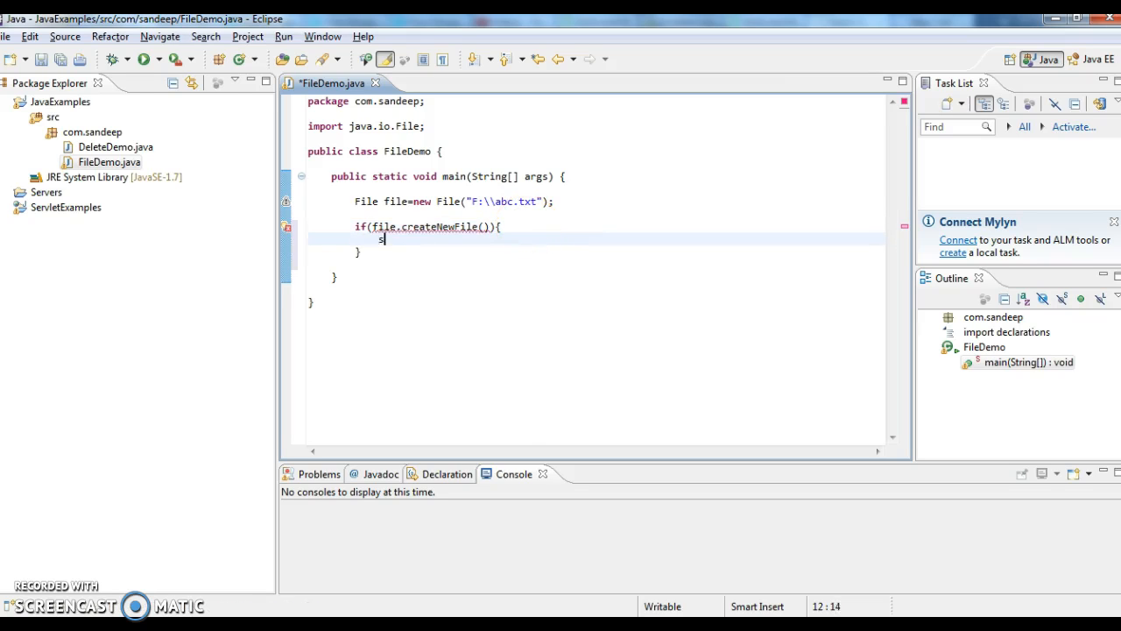
text(System.out.println();)
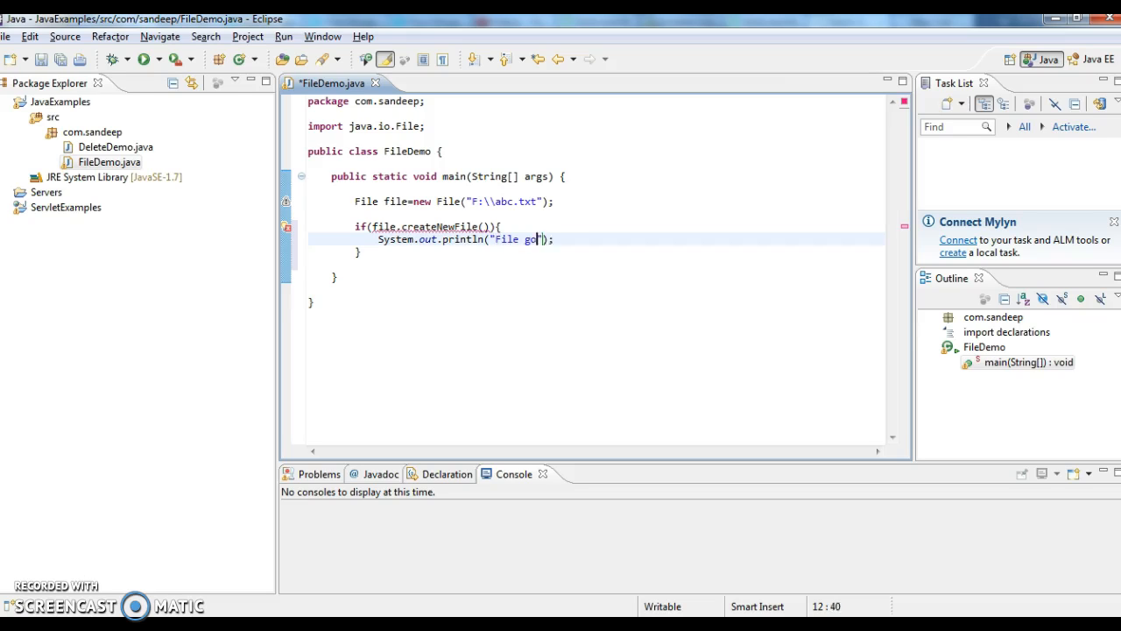
text(t created)
click(359, 252)
text(else)
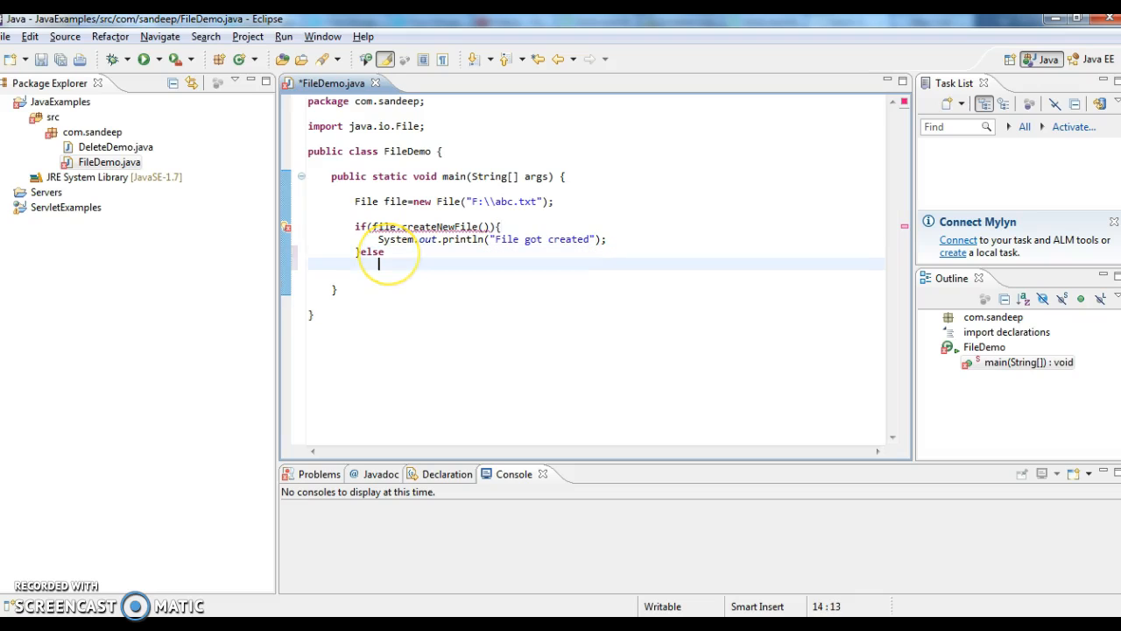
Add an else block reusing the println line and select got to change it to not
key(Backspace)
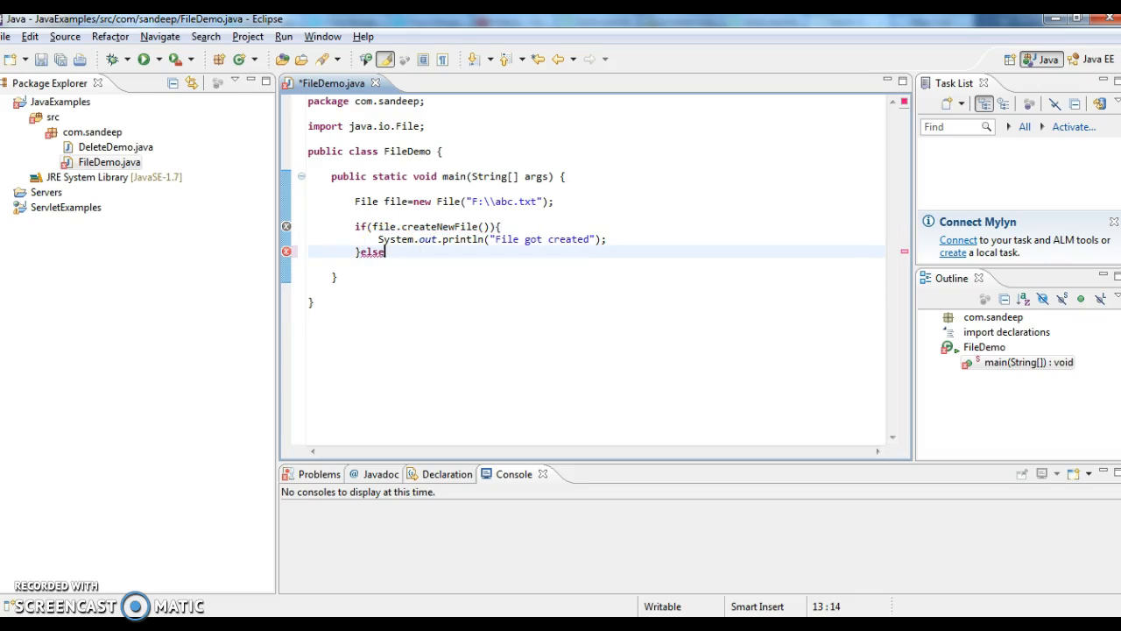
text({)
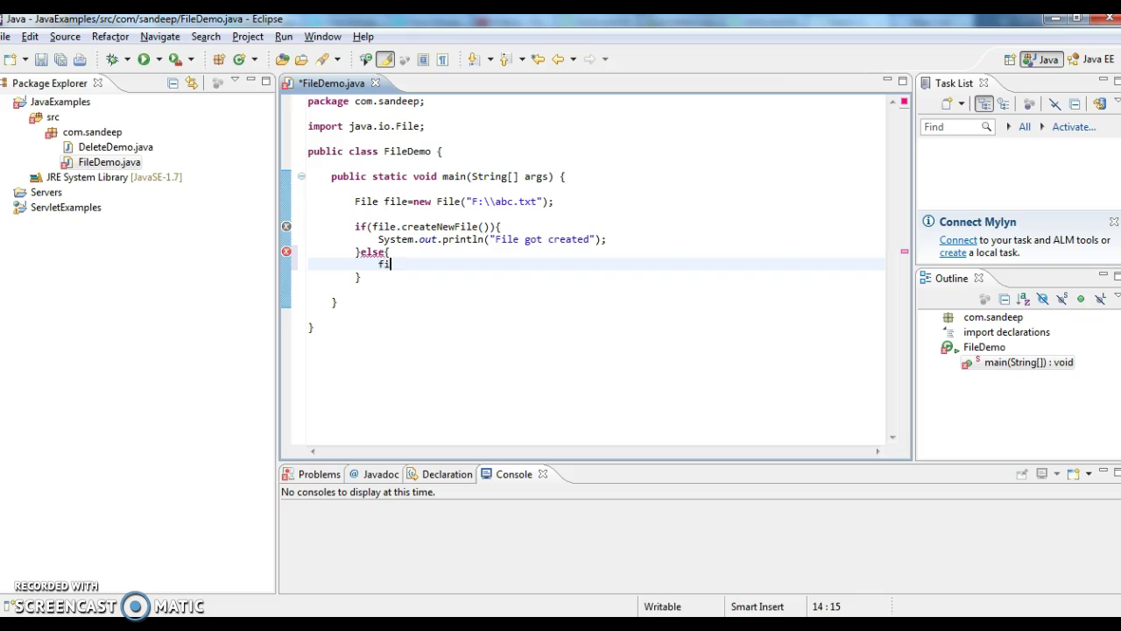
key(BackSpace)
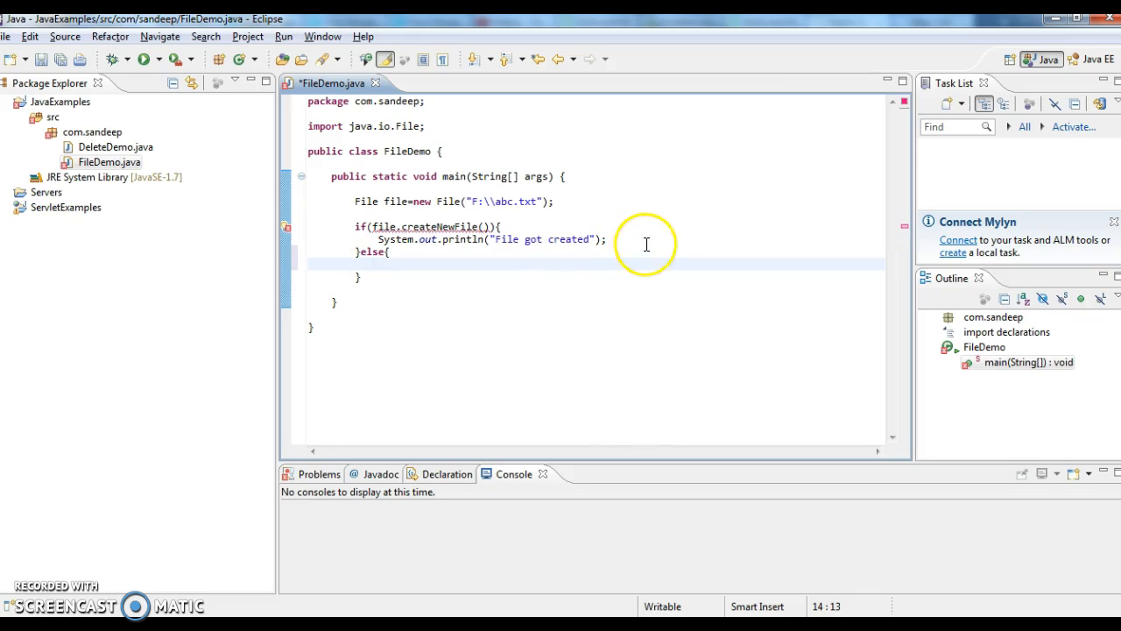
triple_click(491, 239)
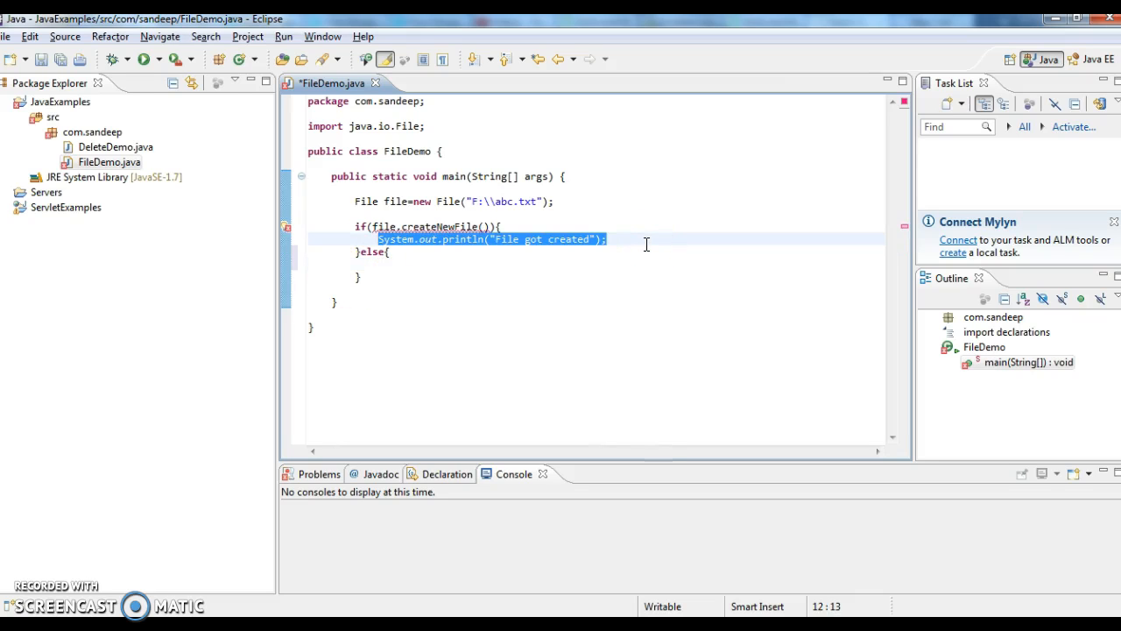
click(427, 269)
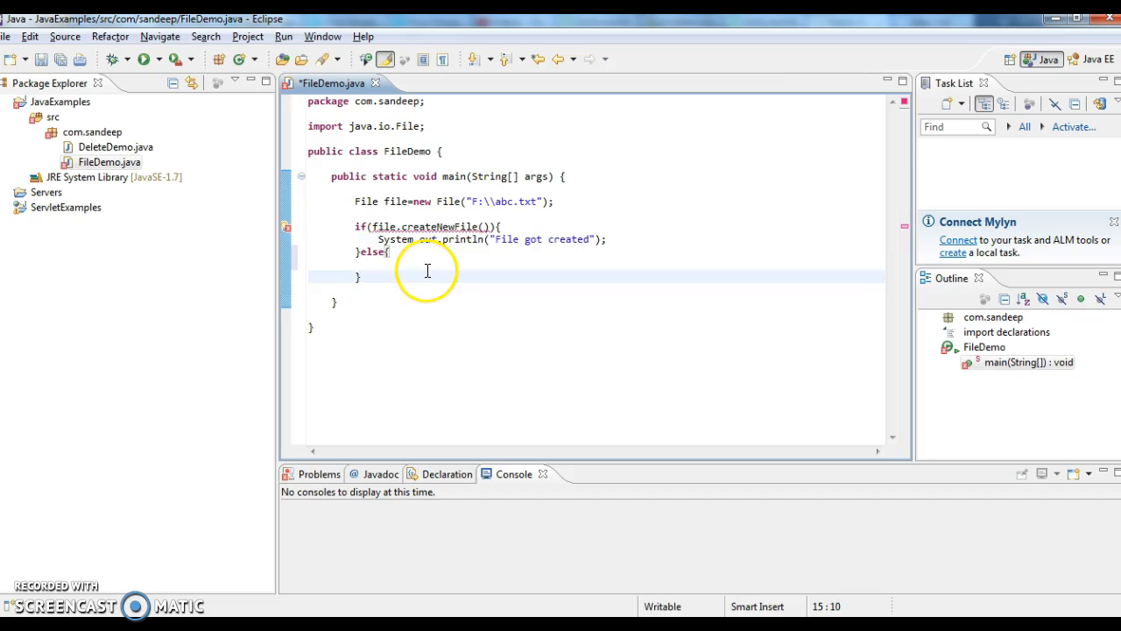
text(System.out.println("File got created");)
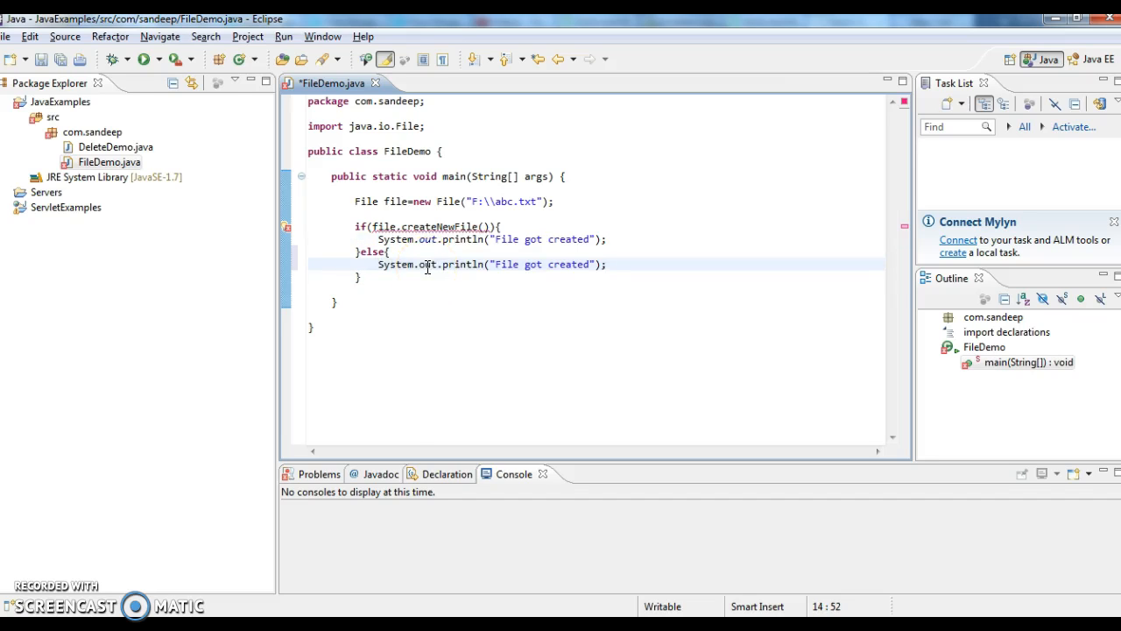
double_click(532, 264)
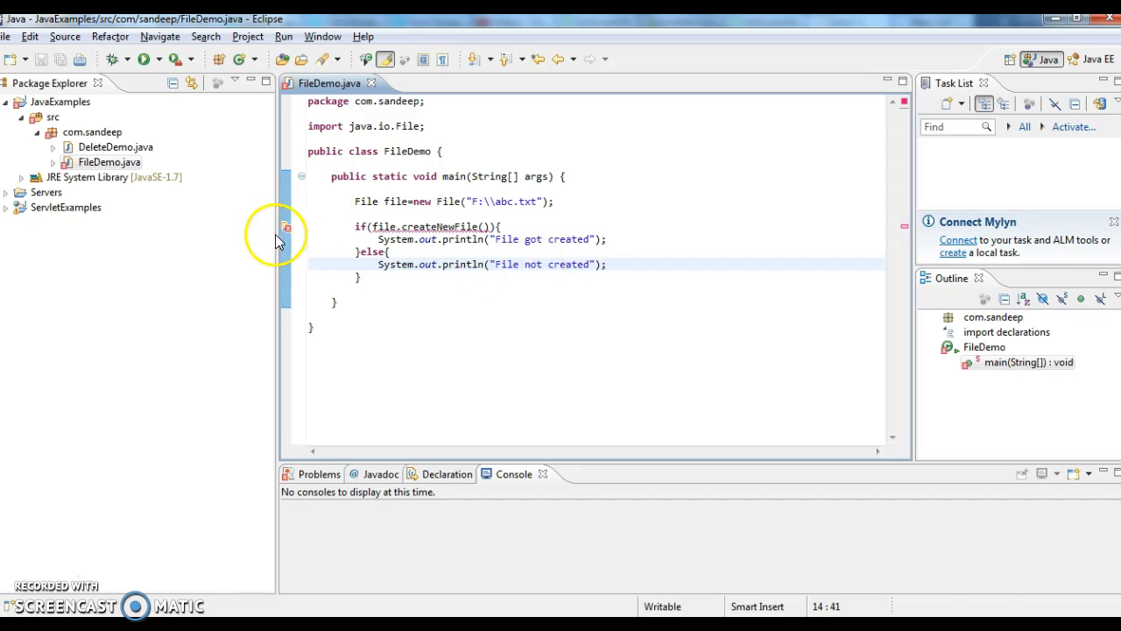
mouse_move(288, 229)
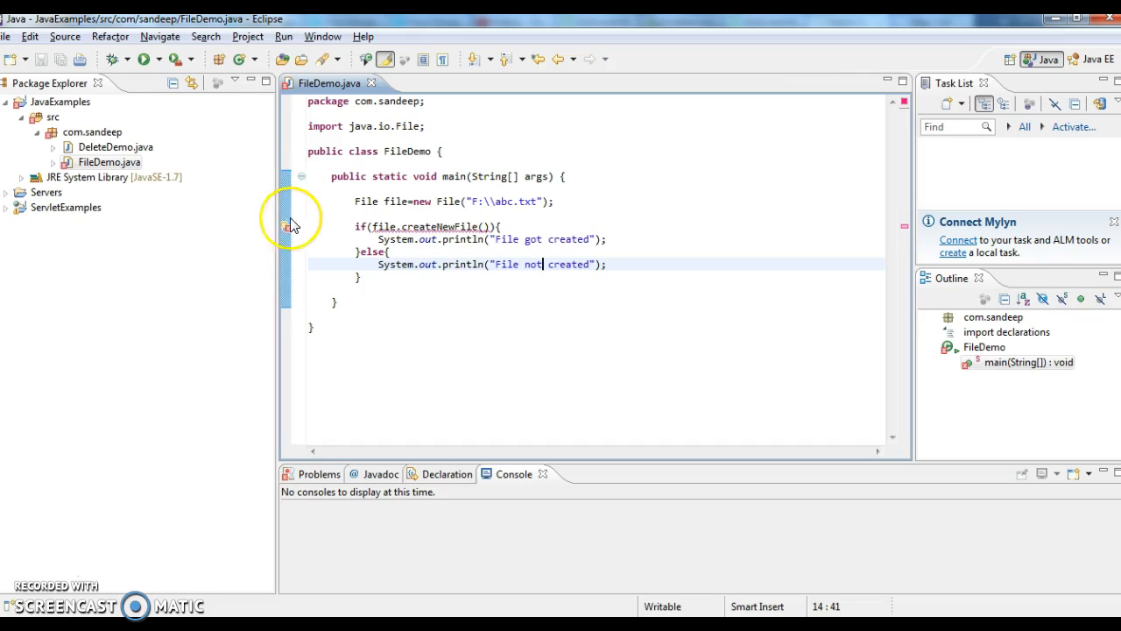
mouse_move(289, 234)
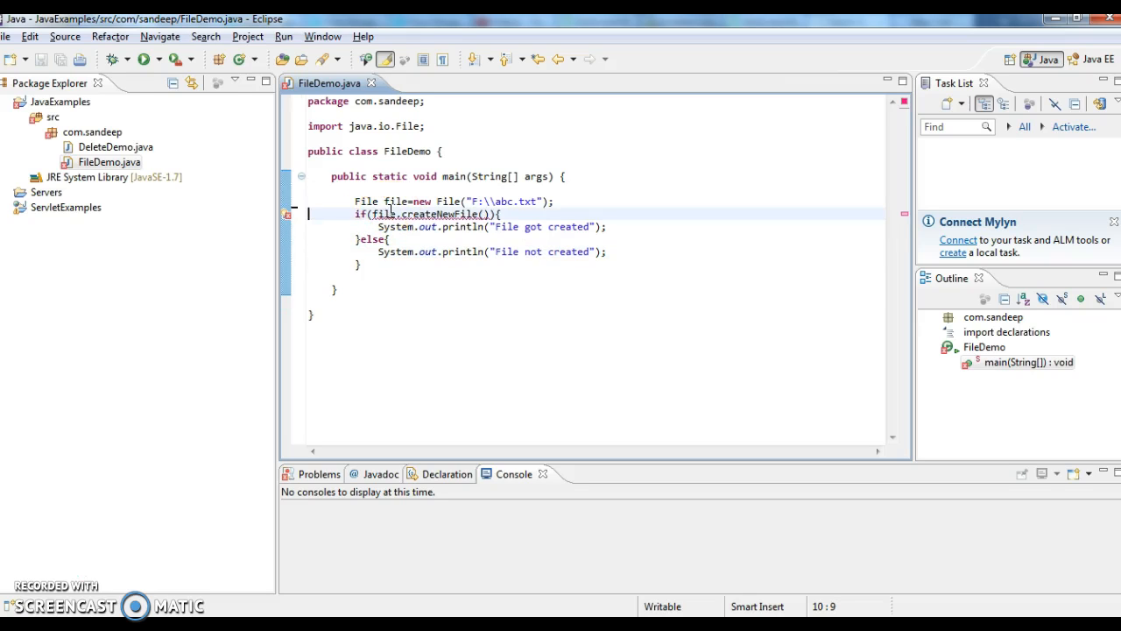
mouse_move(302, 214)
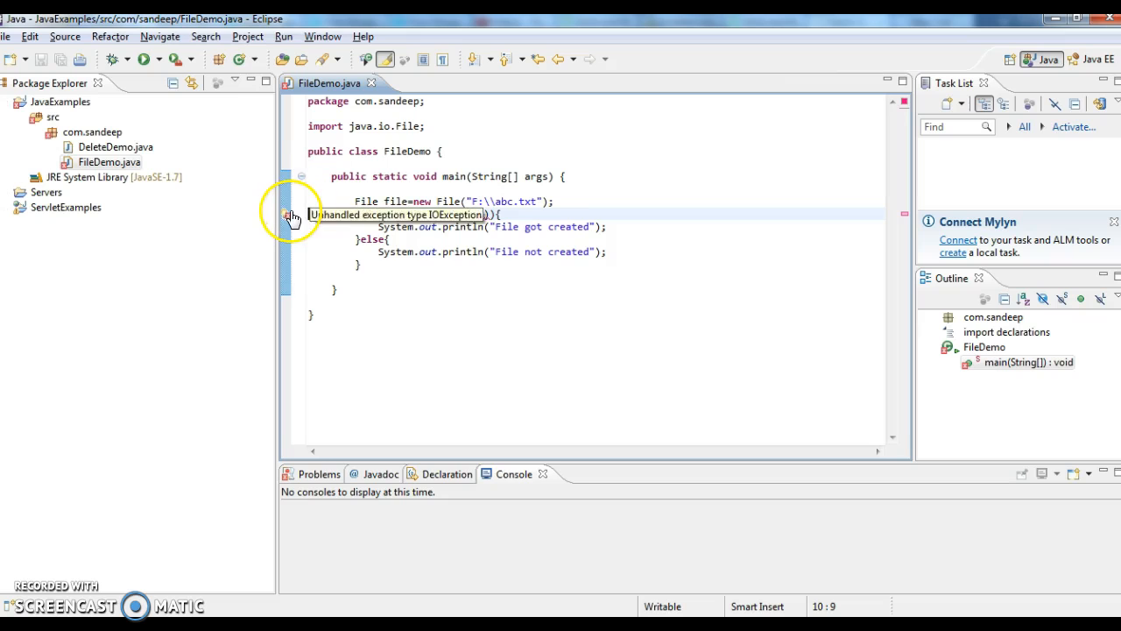
Use Quick Fix on the if line to surround the if/else with try/catch for IOException
right_click(296, 218)
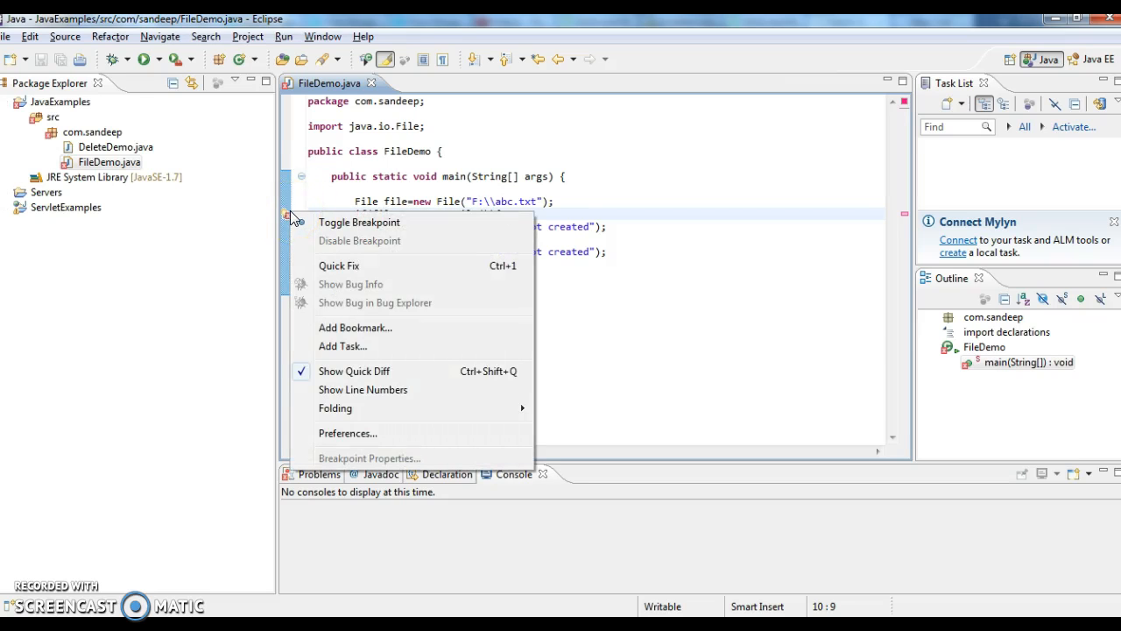
click(339, 265)
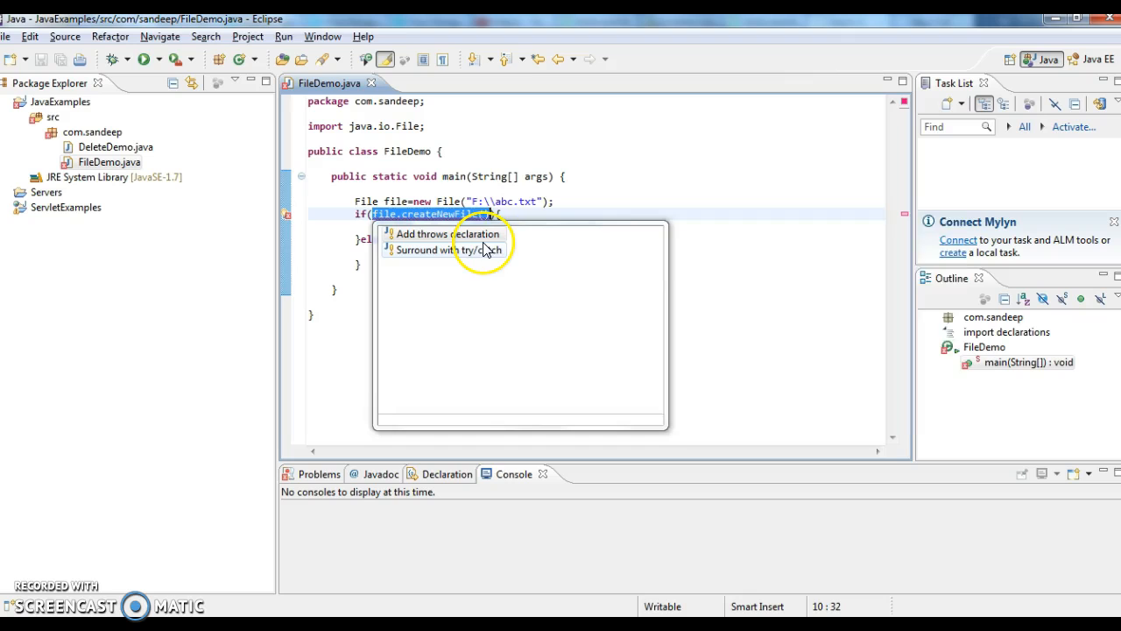
click(448, 250)
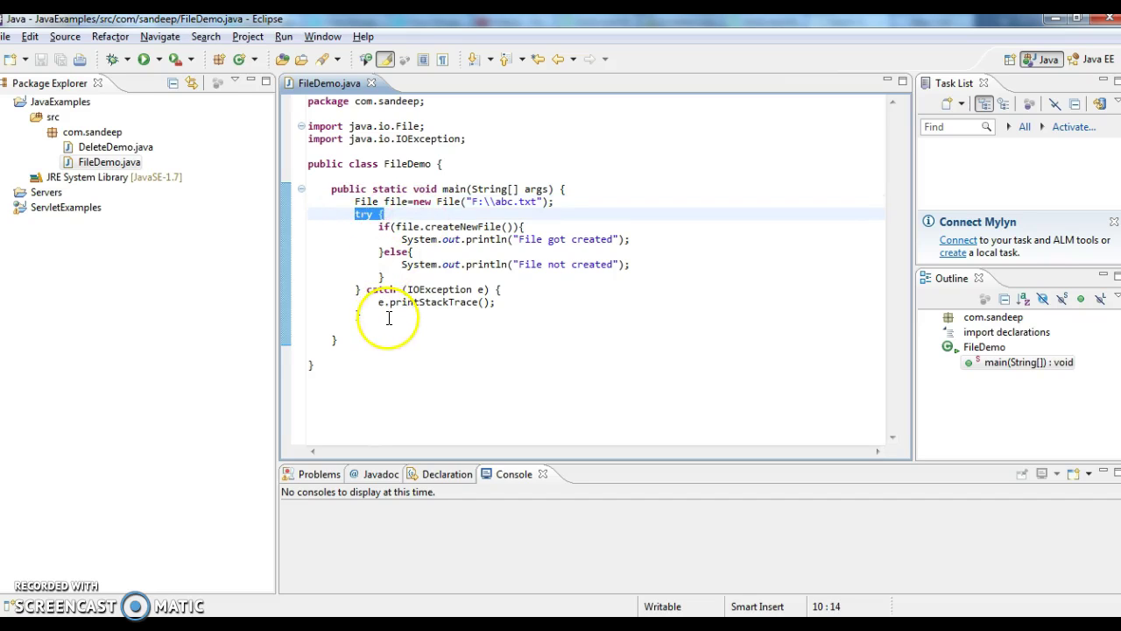
mouse_move(576, 269)
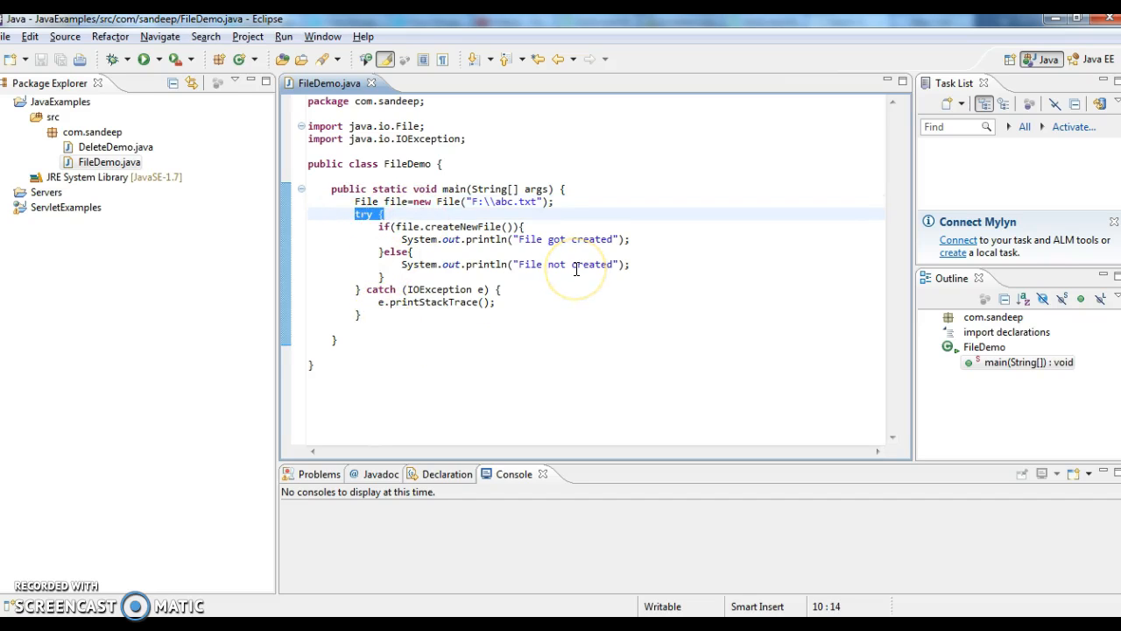
Run FileDemo as a Java application and check the console prints File got created
click(550, 200)
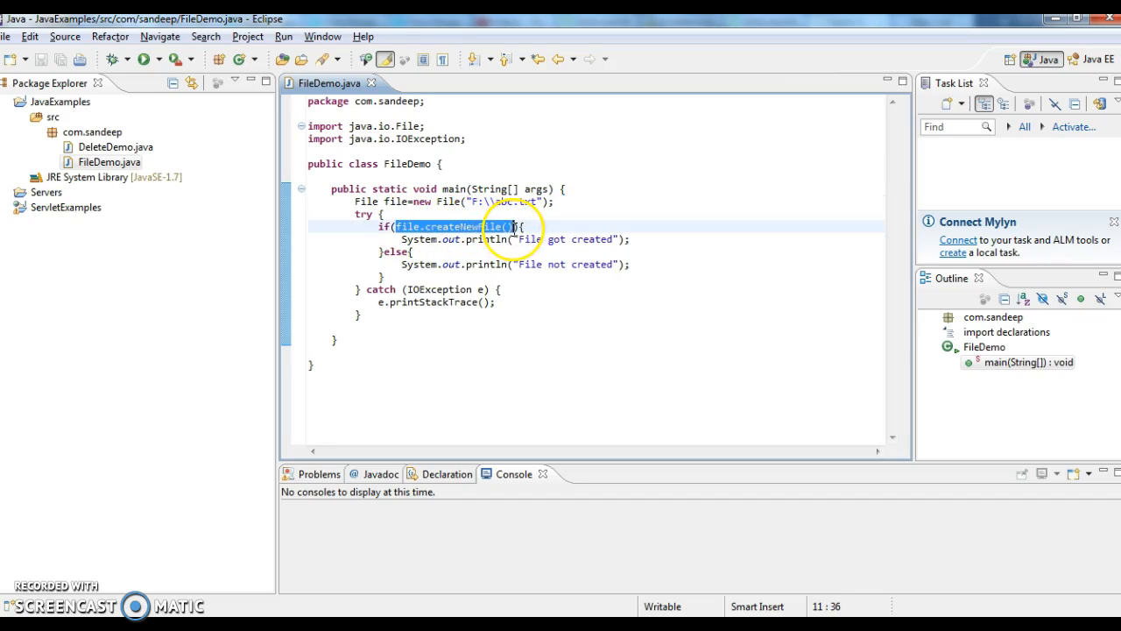
mouse_move(587, 226)
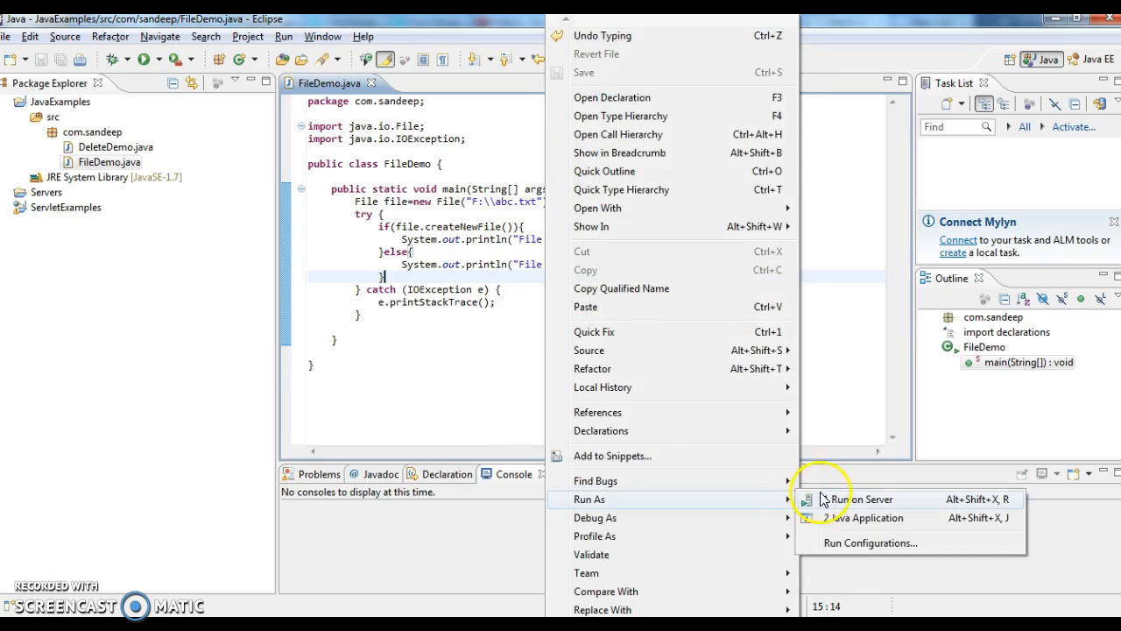
click(867, 517)
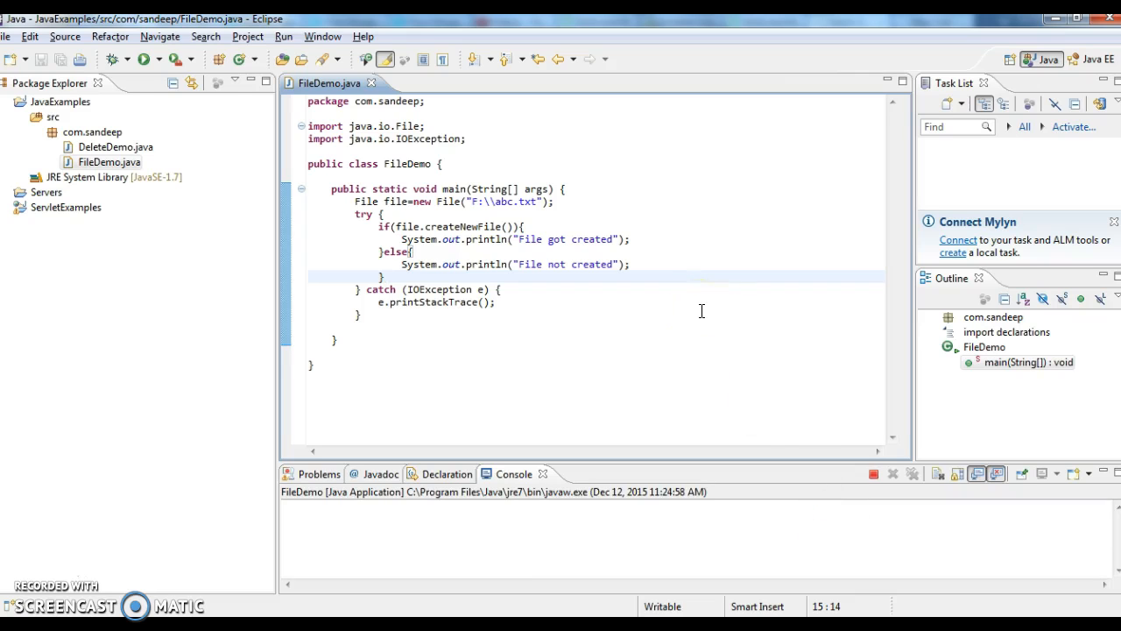
click(144, 59)
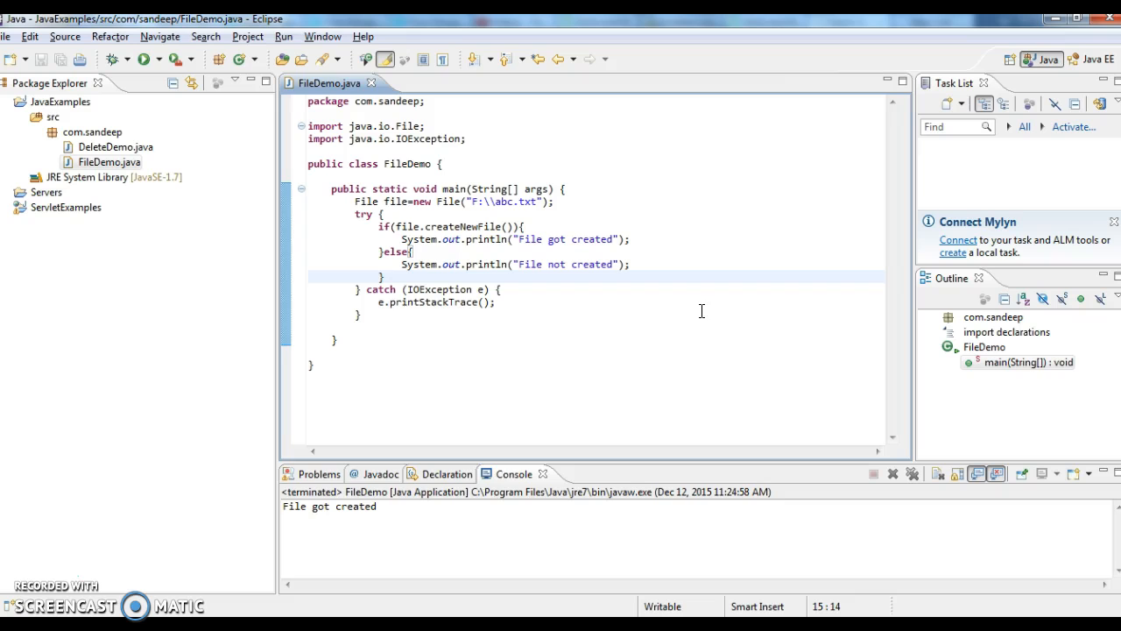
double_click(332, 507)
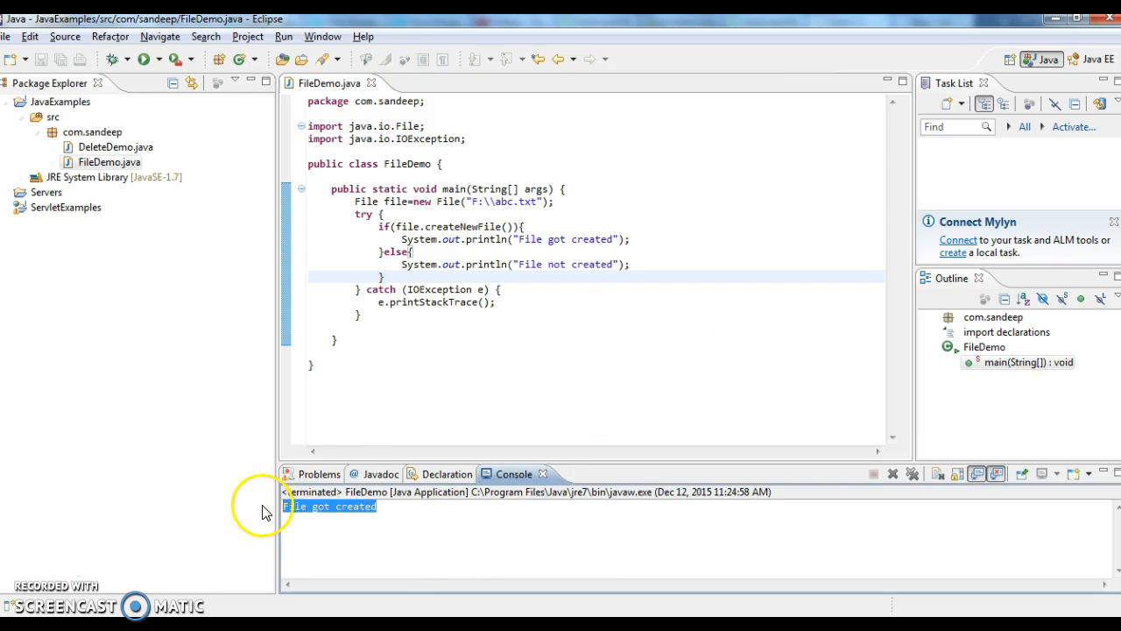
mouse_move(454, 217)
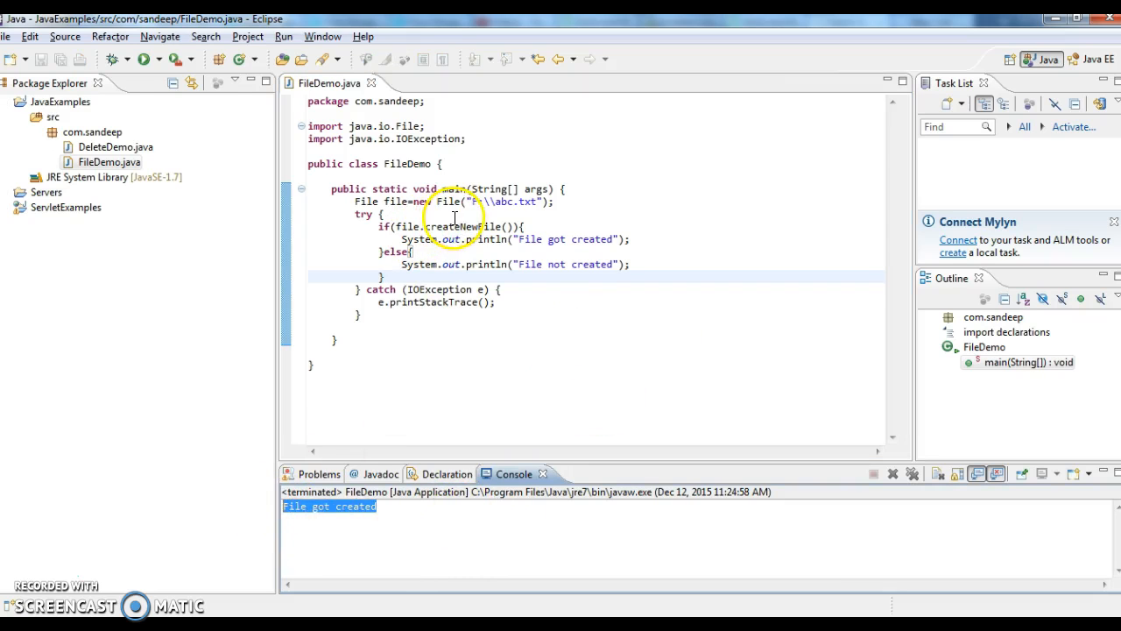
mouse_move(381, 316)
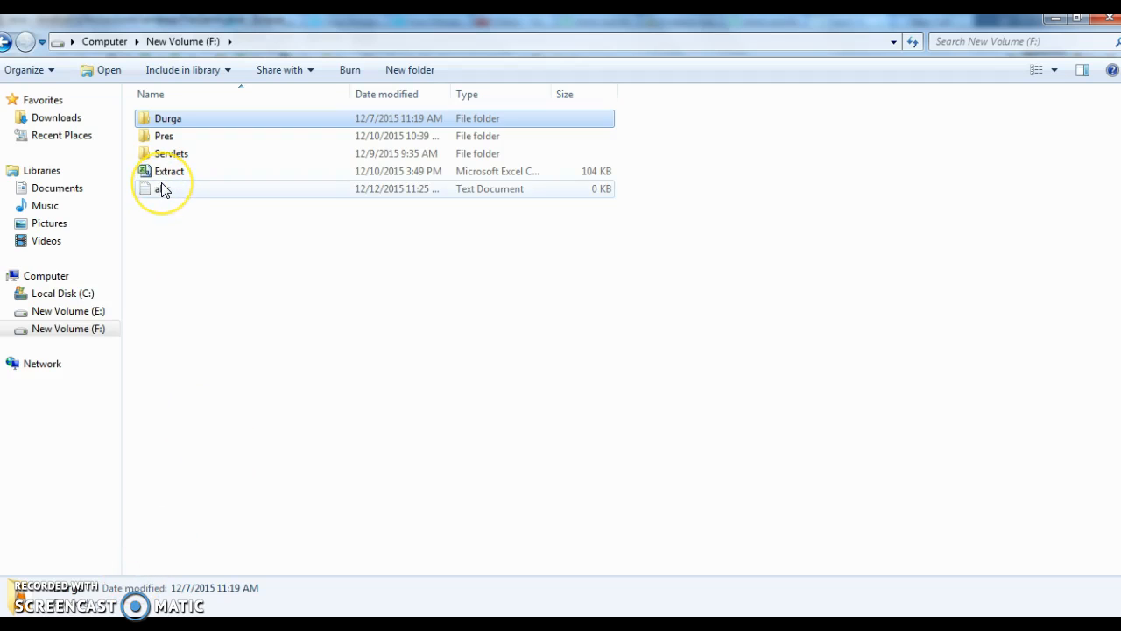
mouse_move(162, 188)
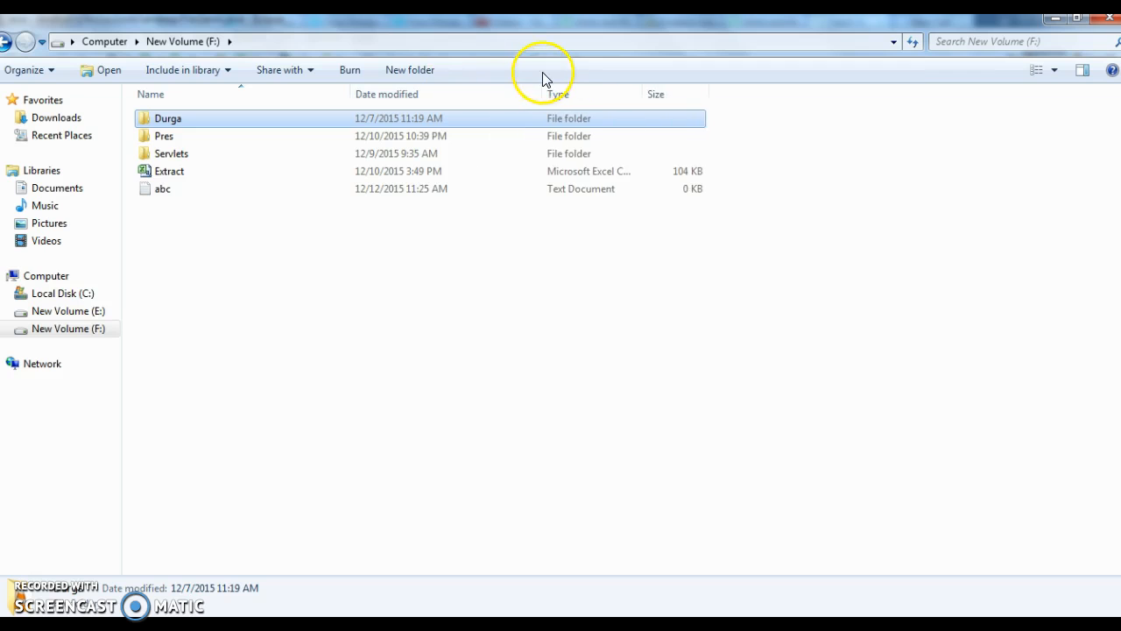
mouse_move(419, 191)
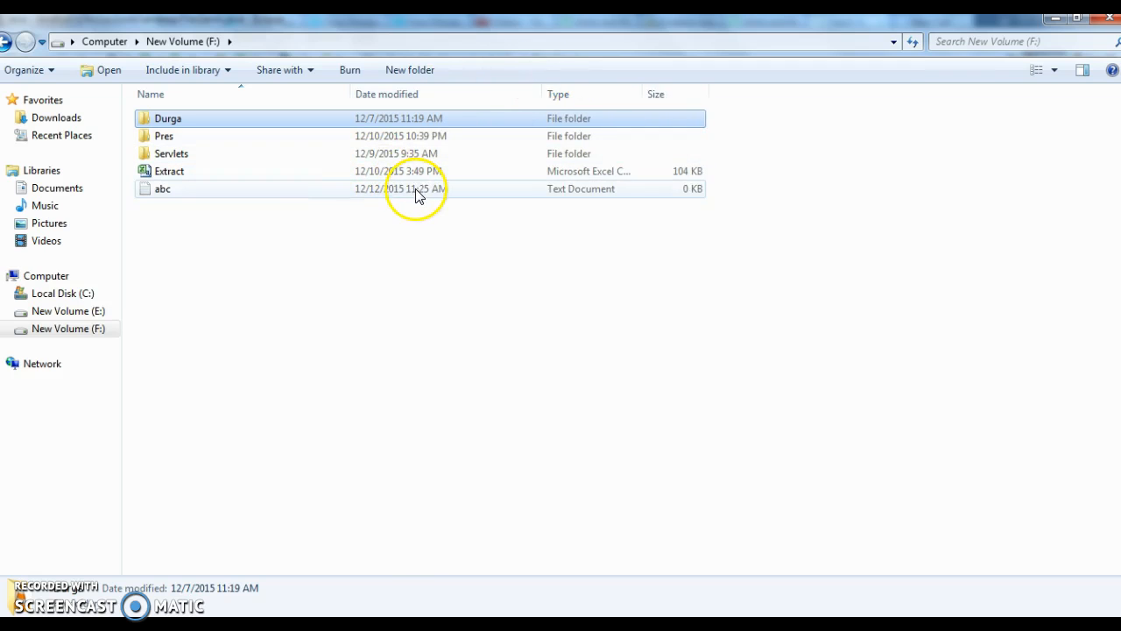
mouse_move(350, 197)
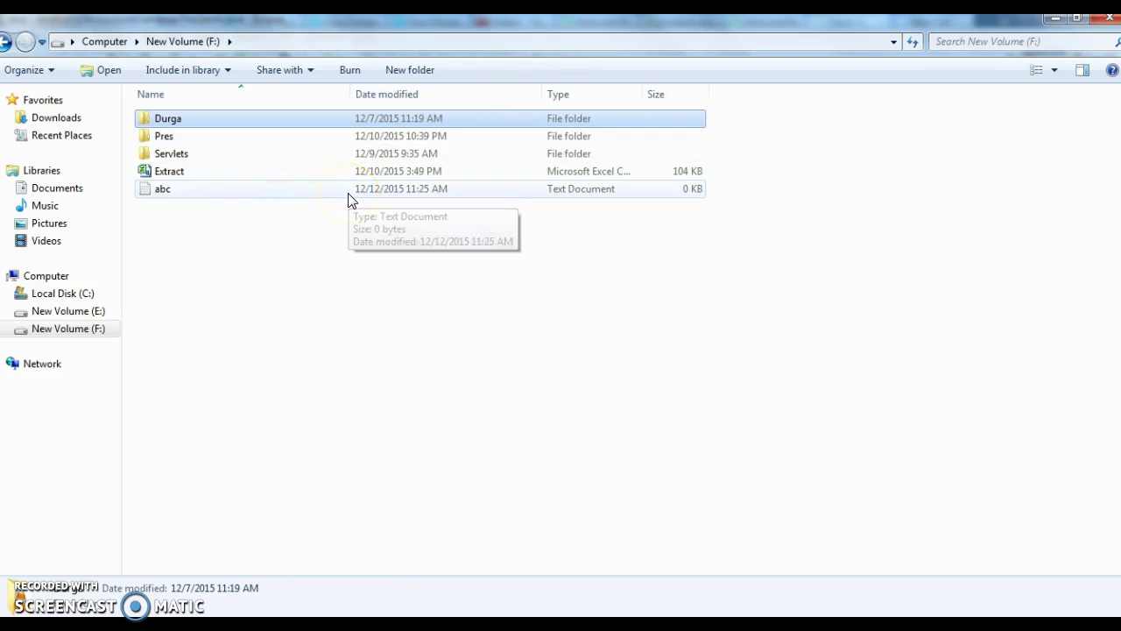
mouse_move(192, 192)
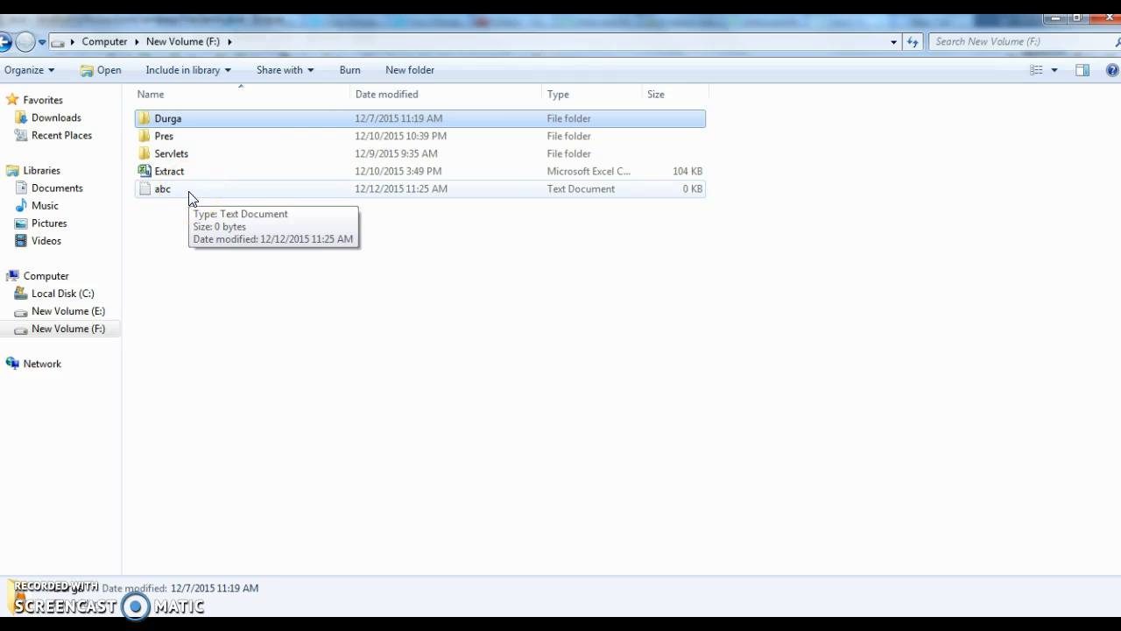
mouse_move(365, 355)
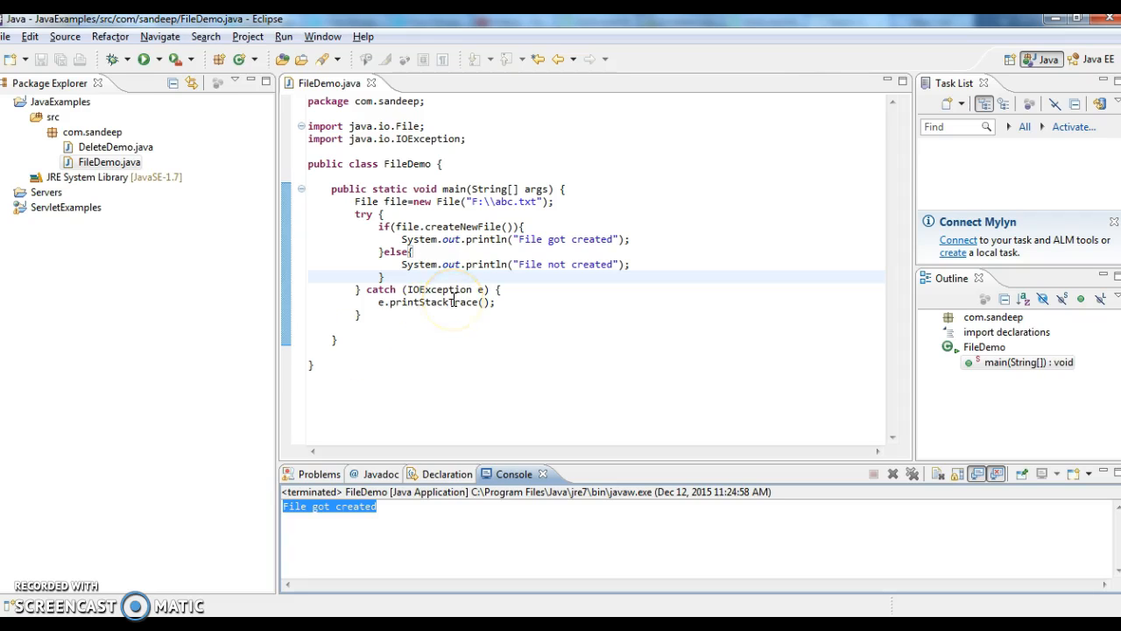
click(496, 290)
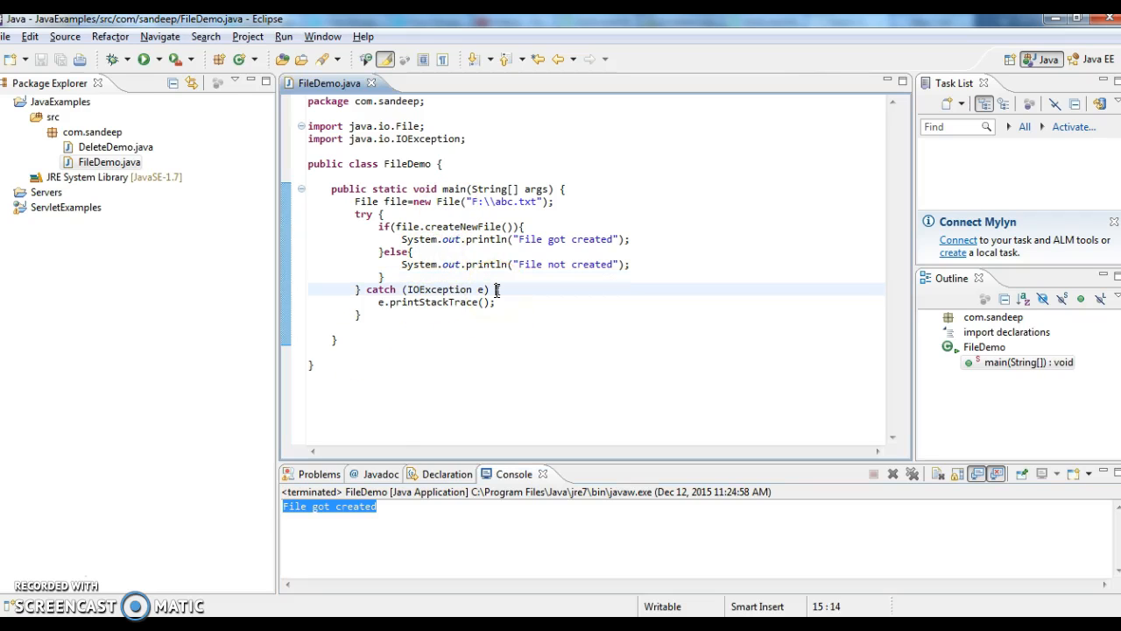